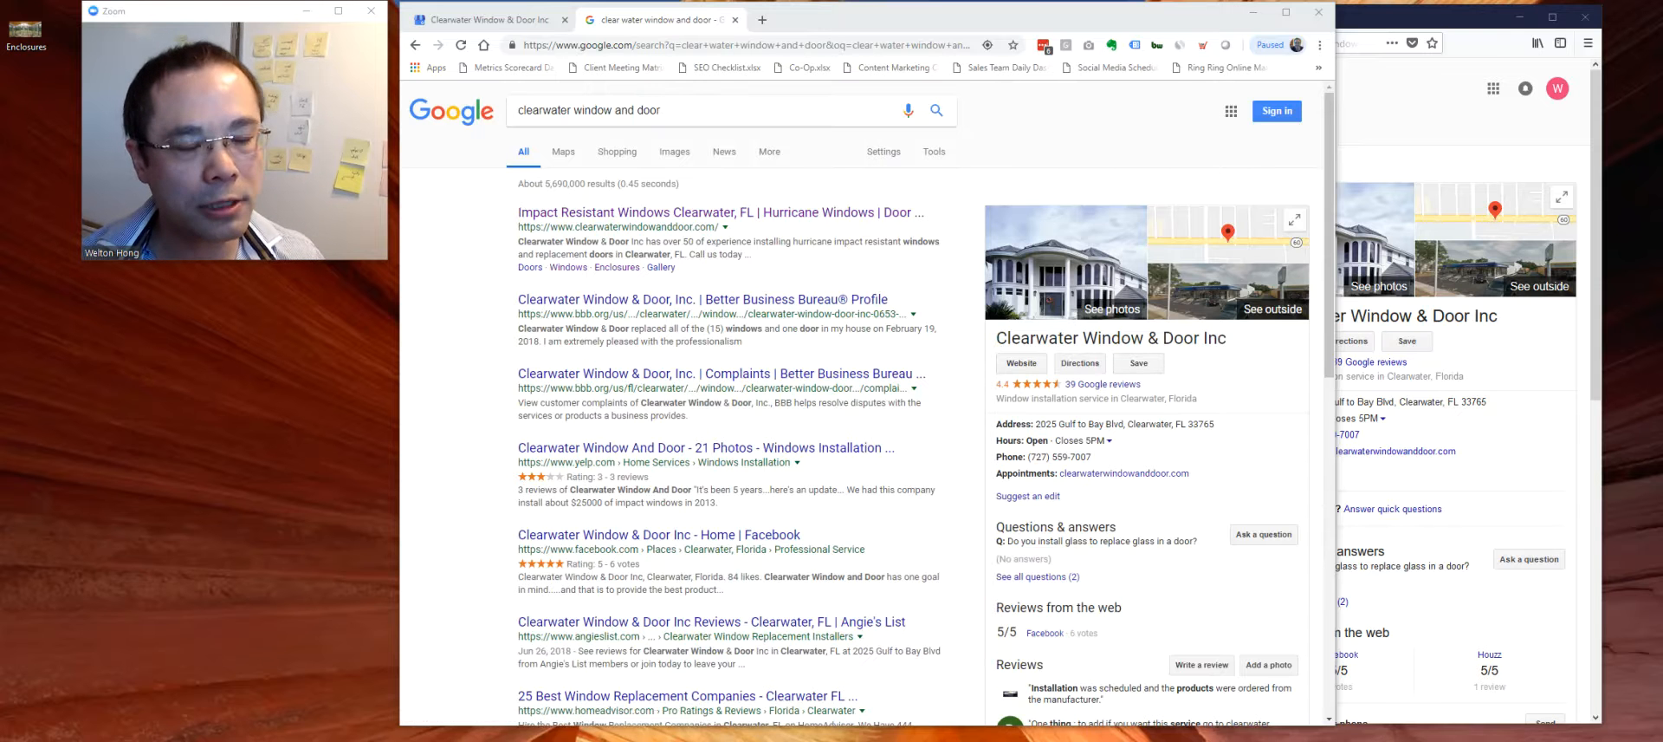
Step: Scroll the Clearwater Window & Door knowledge panel down to its Posts card and existing post
scroll("down", 3)
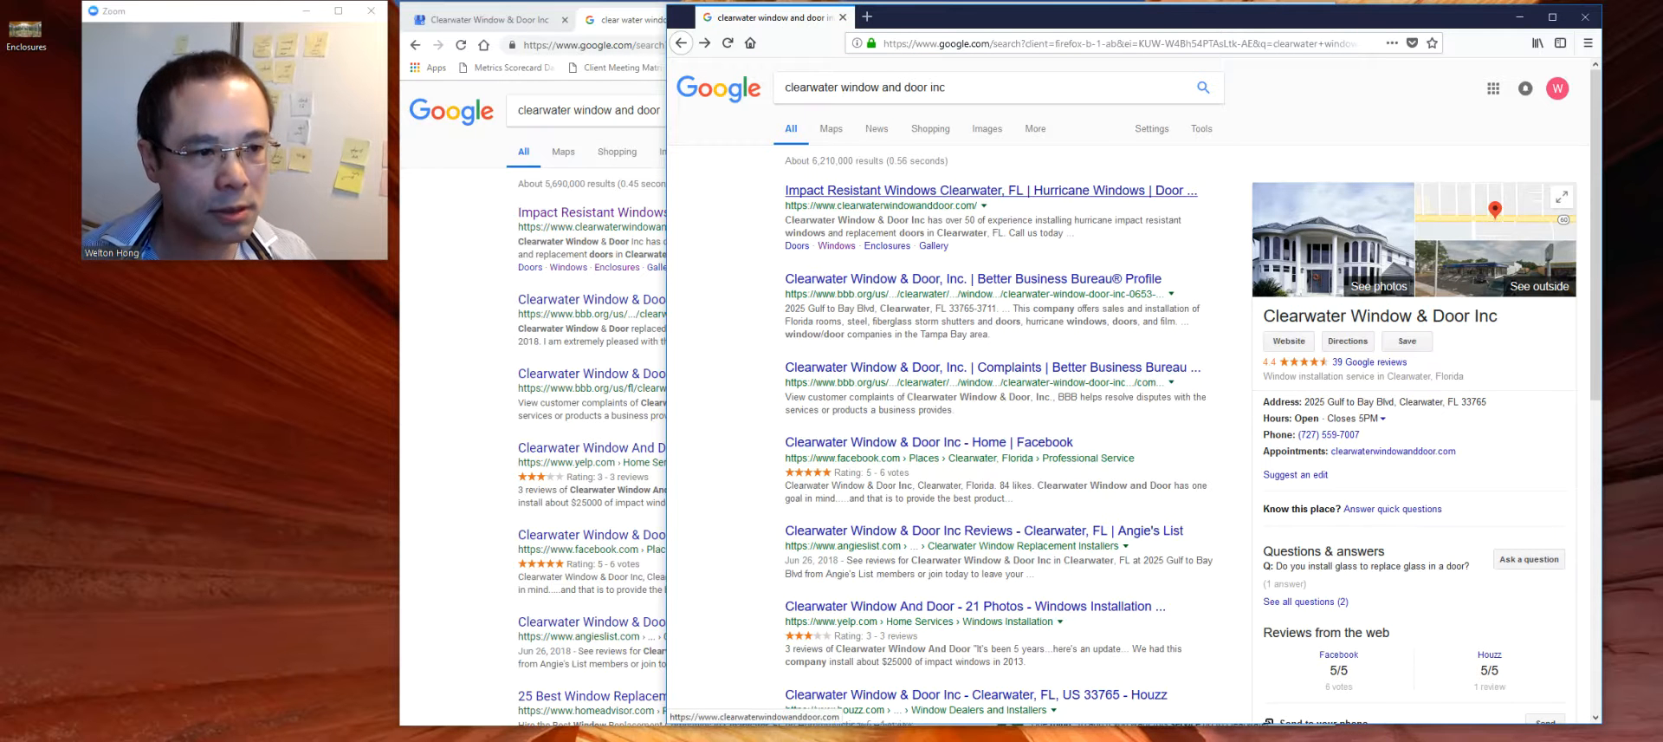
scroll("down", 3)
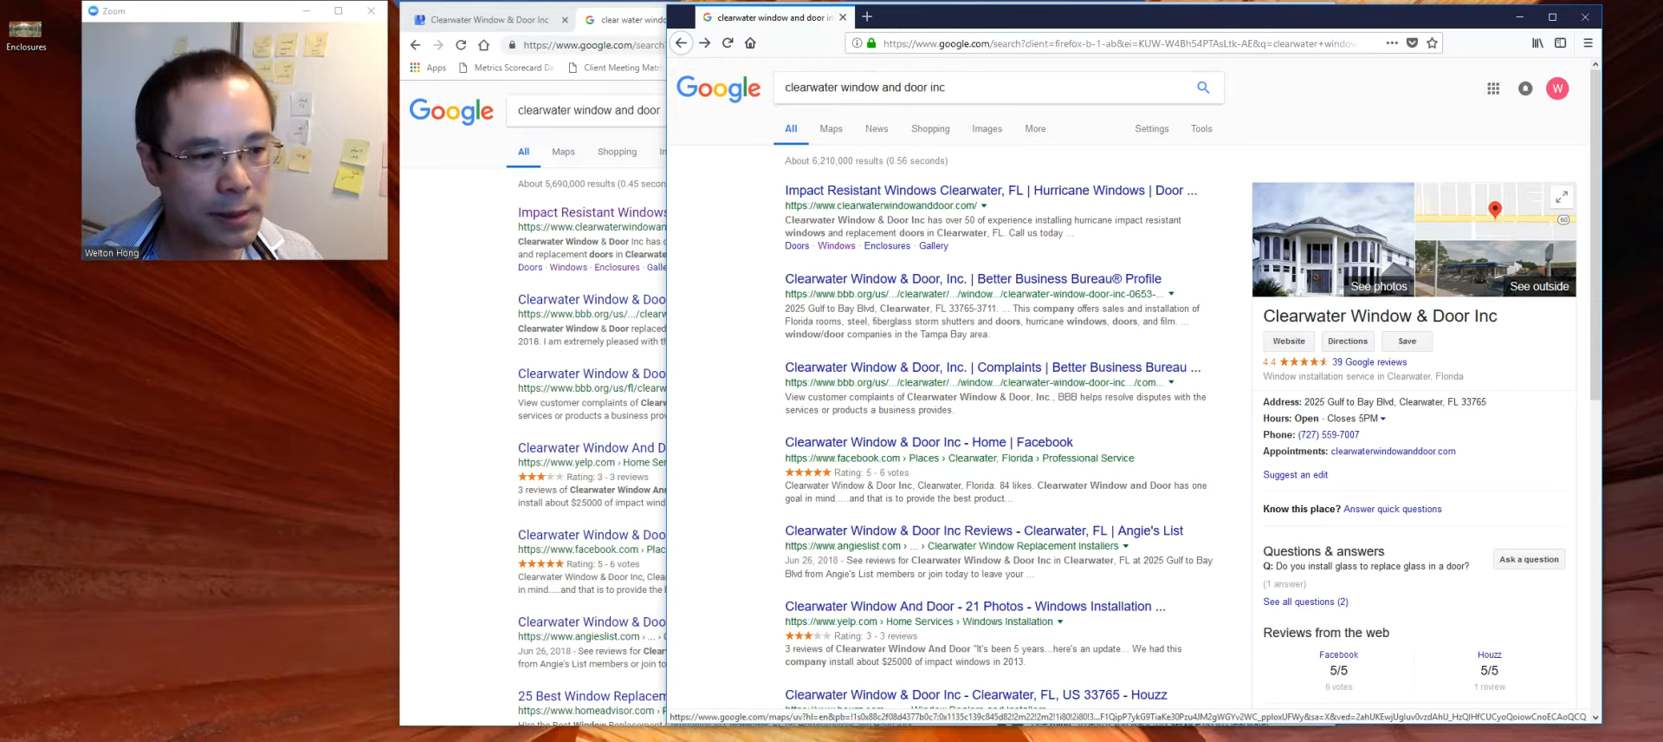
scroll("down", 3)
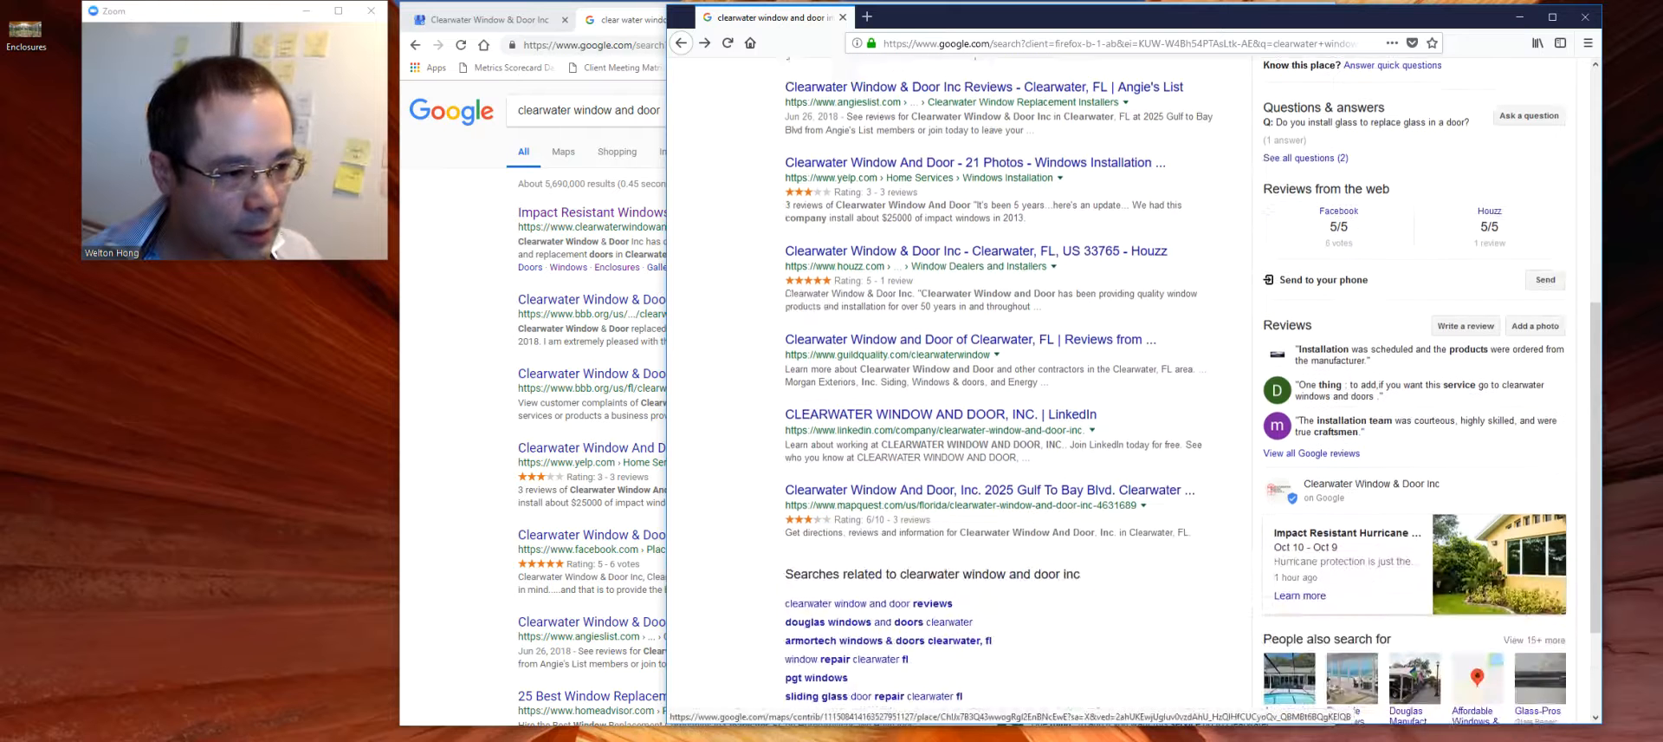
scroll("down", 3)
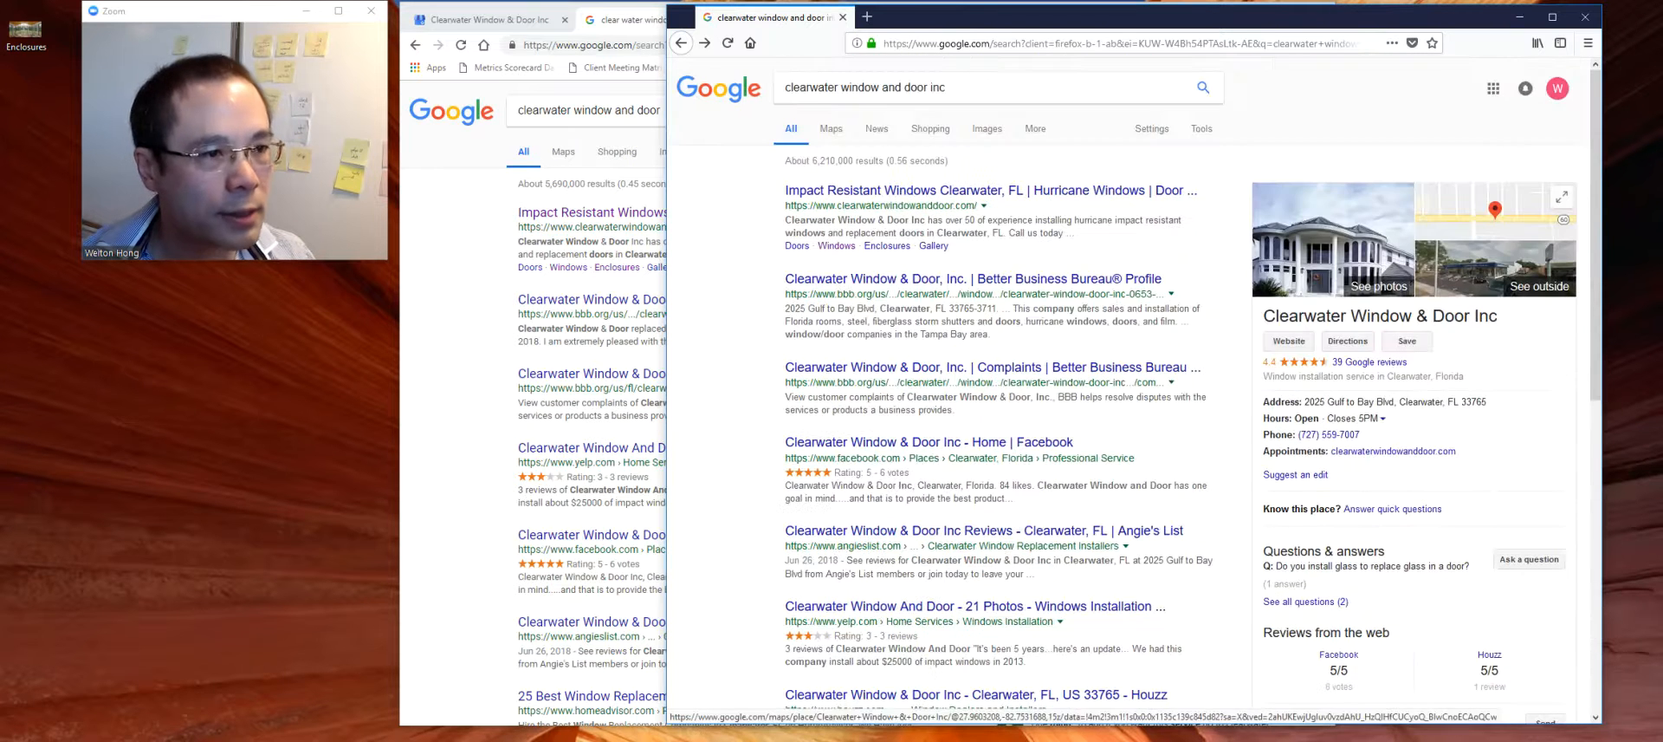
scroll("down", 3)
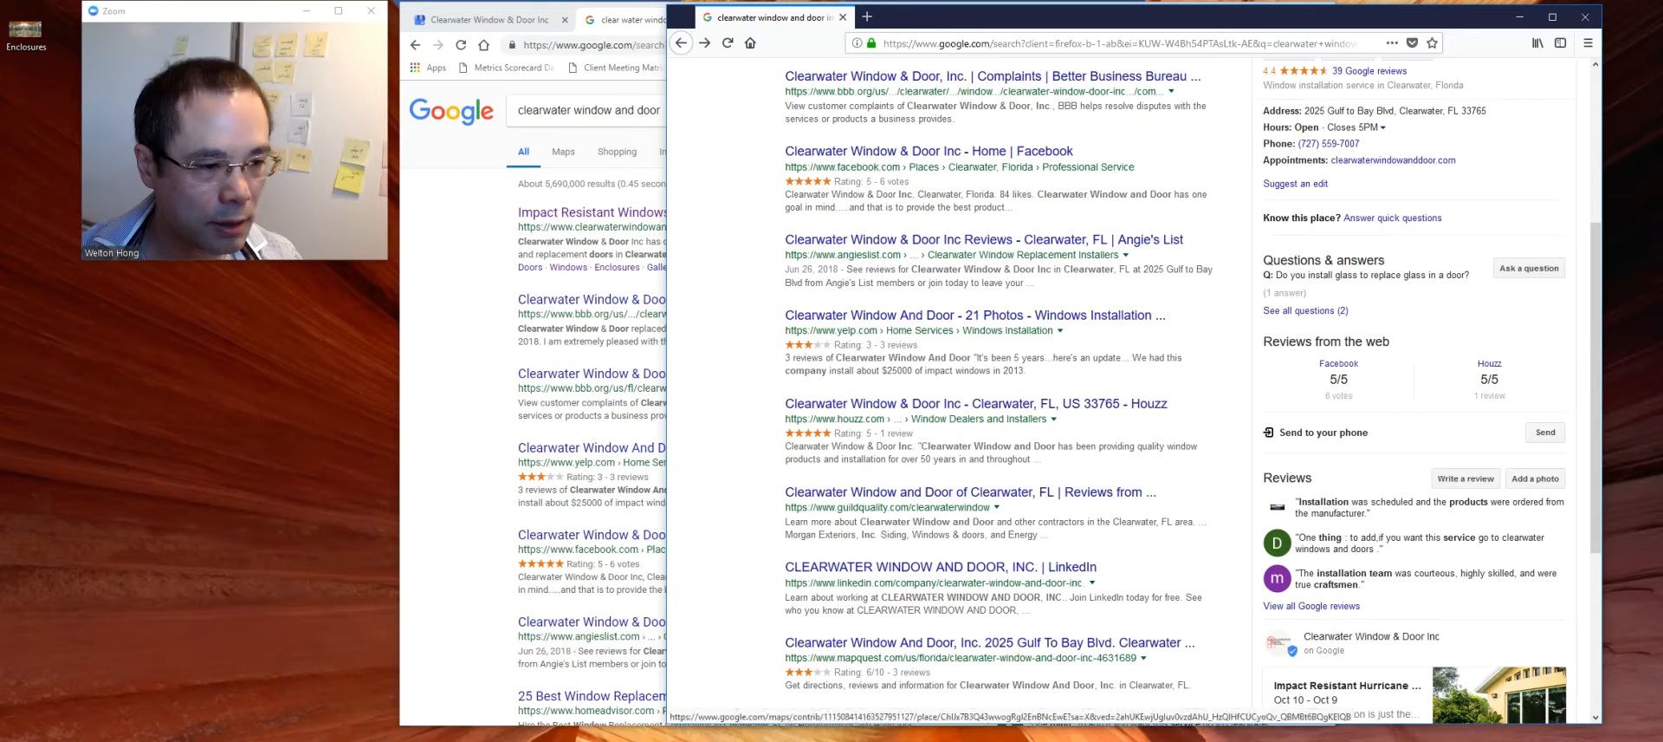
scroll("down", 3)
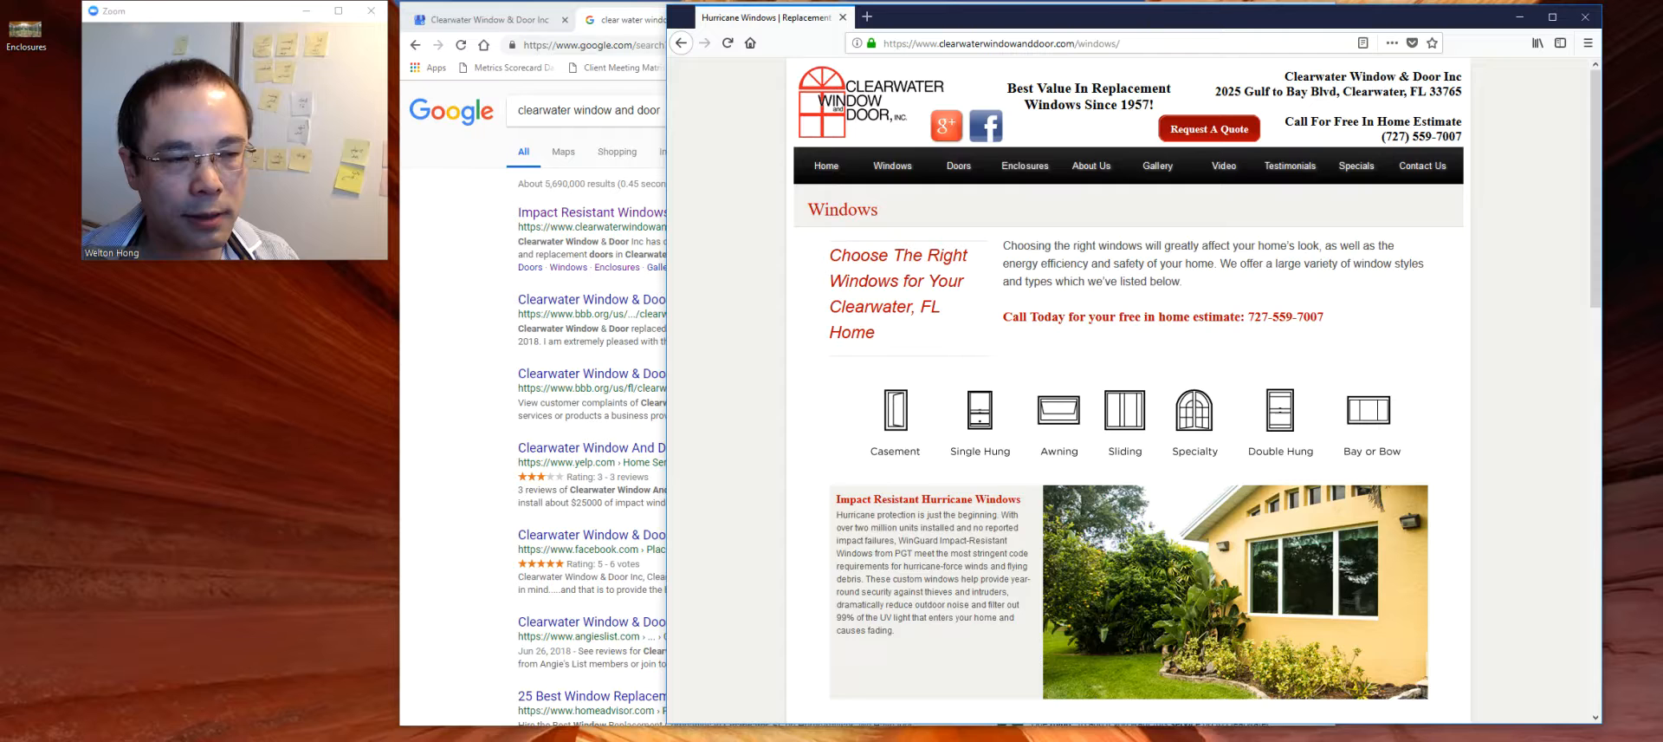
Step: Read the hurricane windows section, then start a new tab for Google My Business
scroll("down", 3)
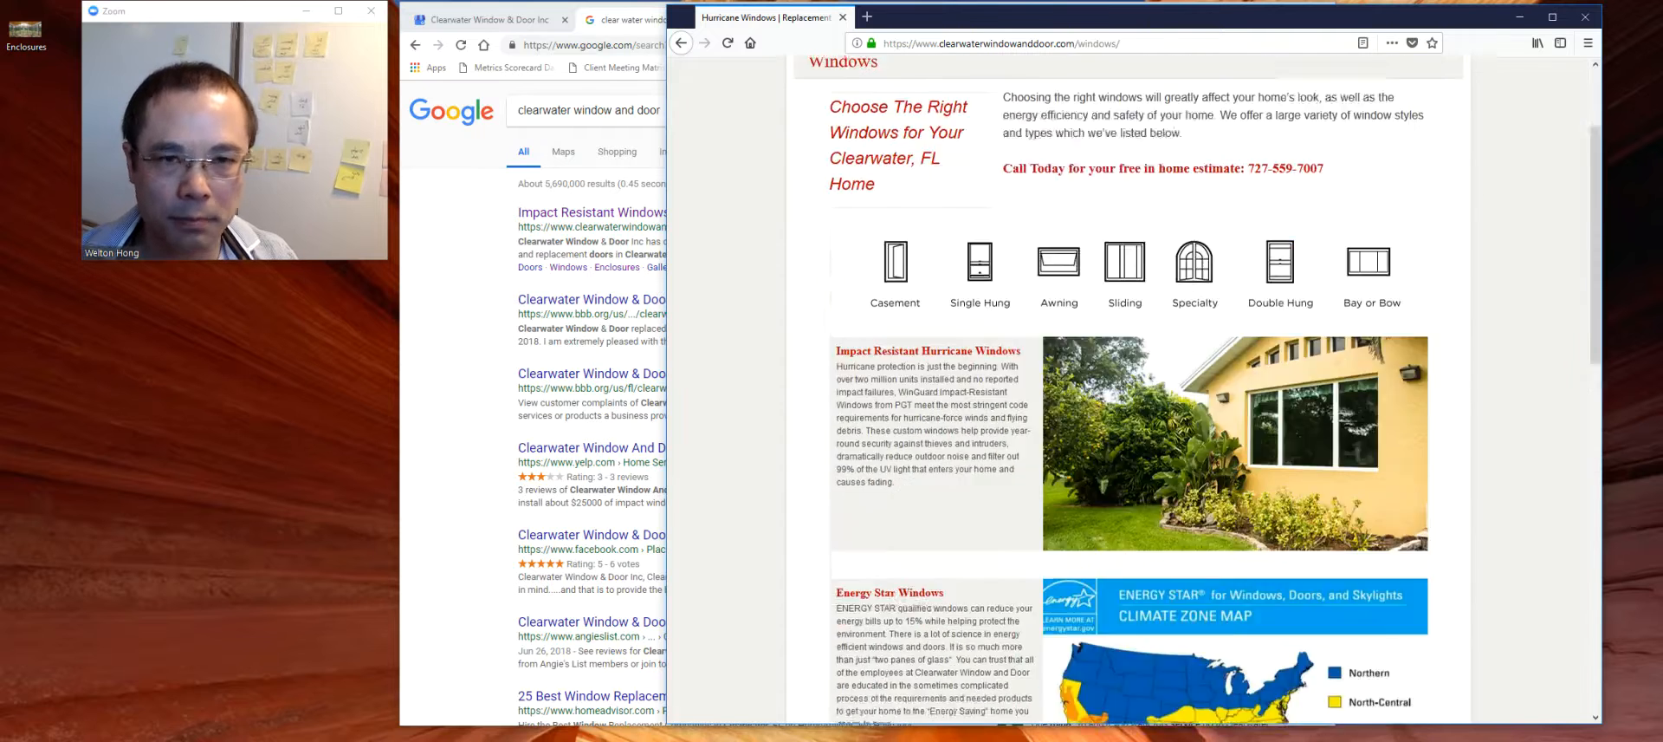
left_click(679, 43)
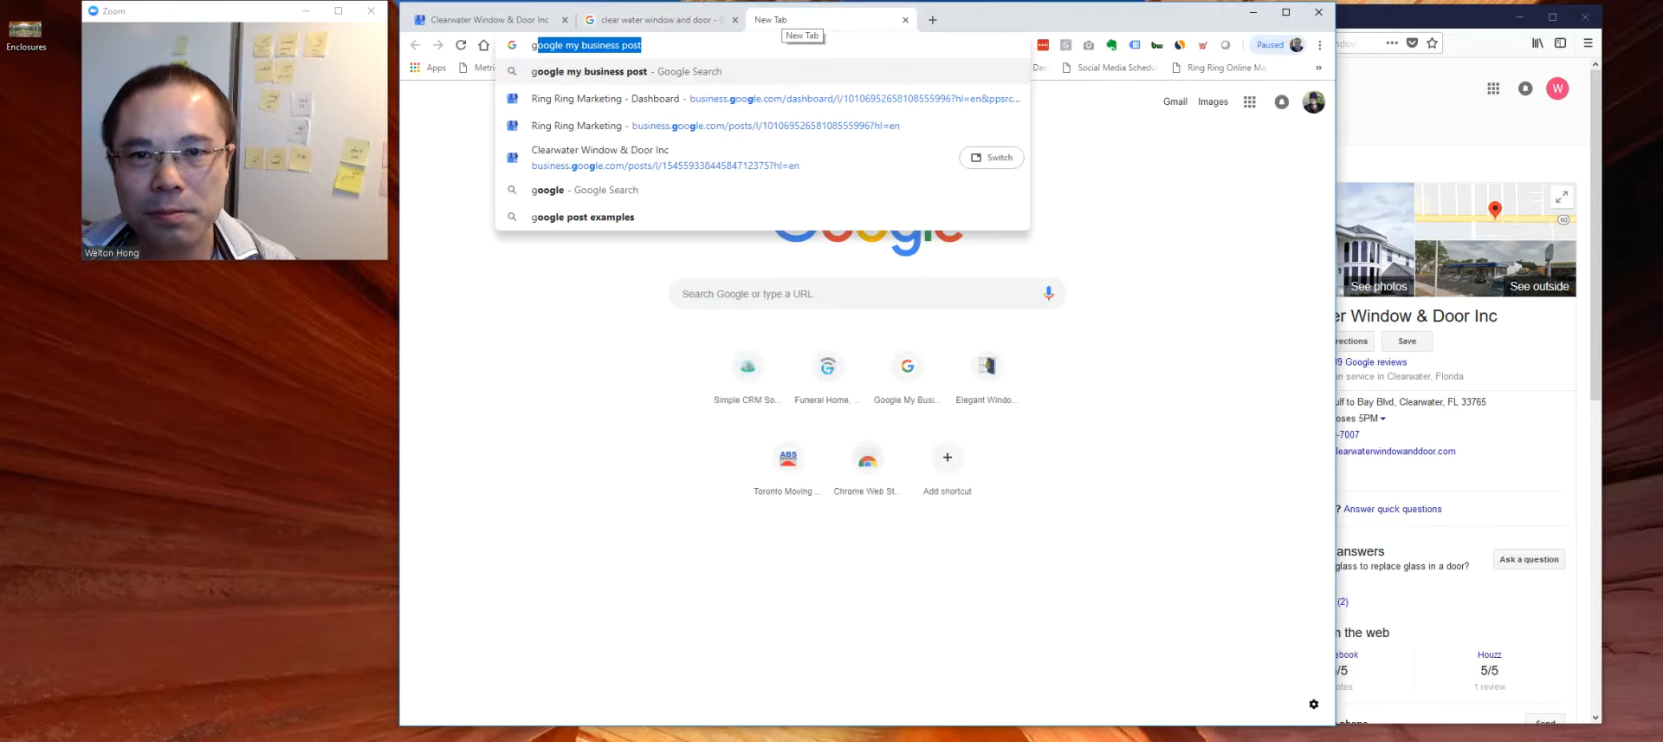
Step: Reach the Clearwater Window & Door Posts page and begin a blank new post
type("google.com/posts/l/15455933844584712375")
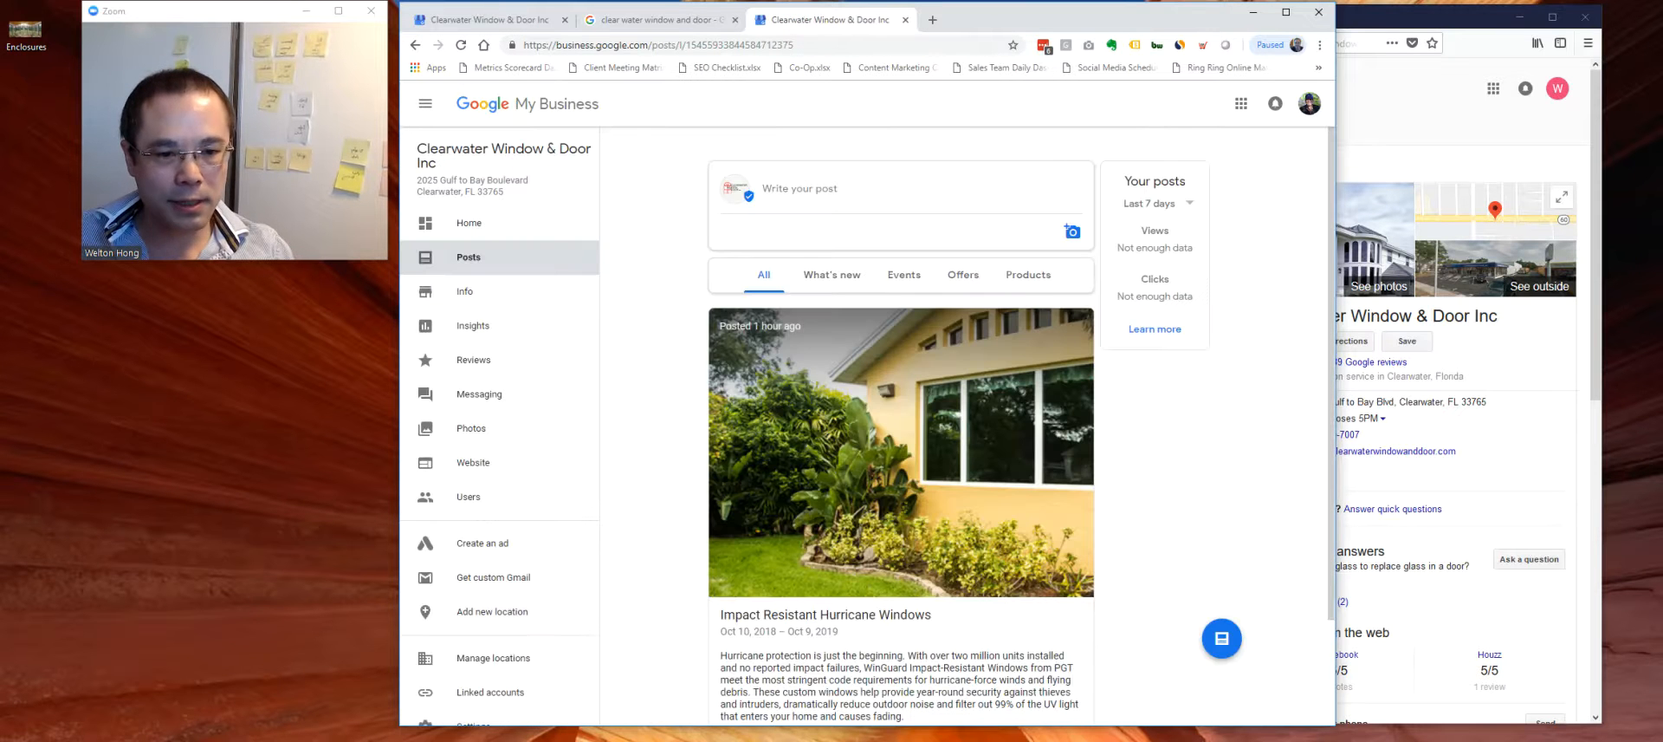
scroll("down", 3)
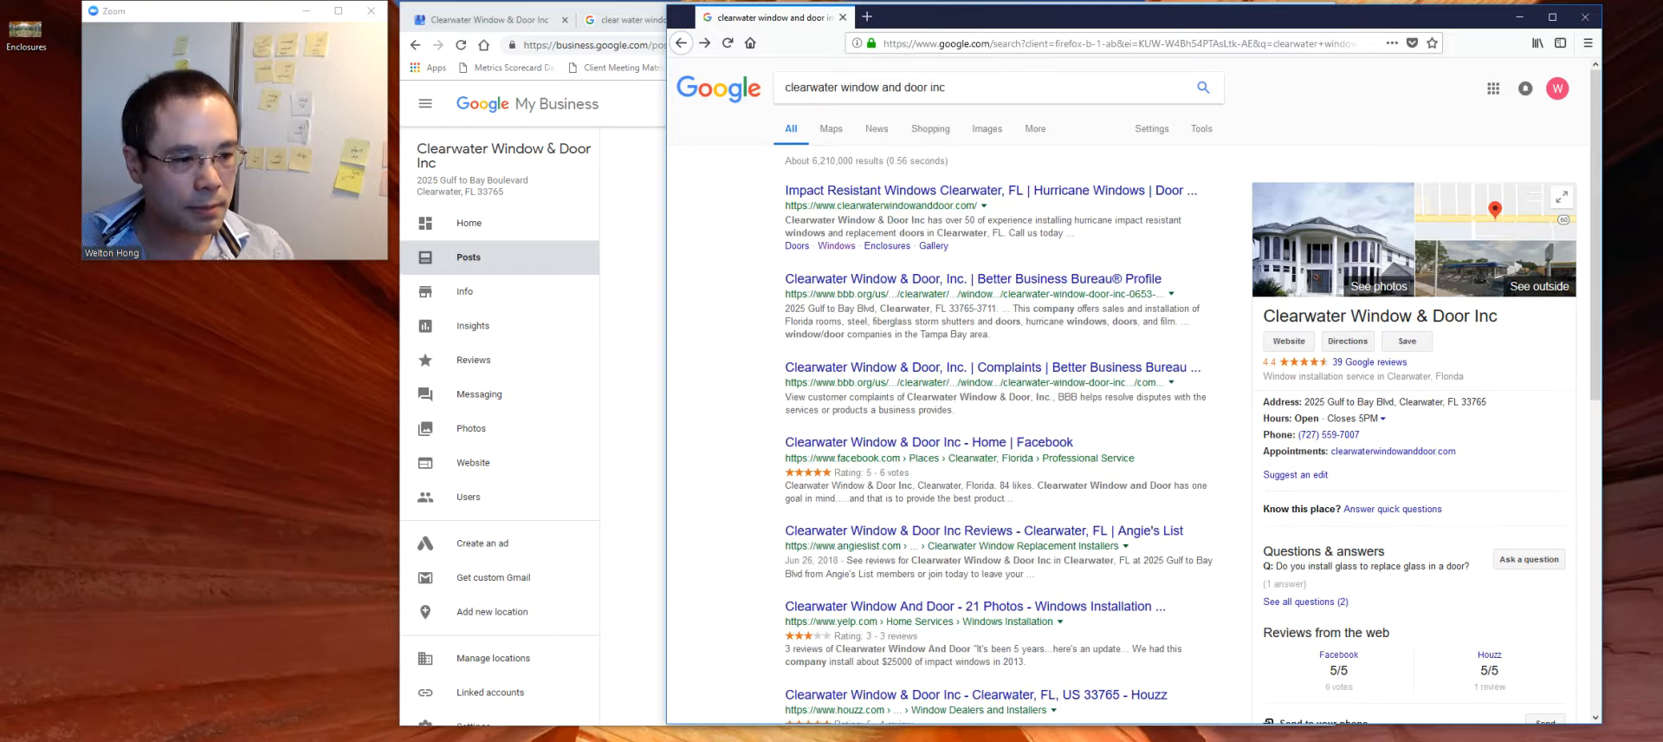
scroll("down", 3)
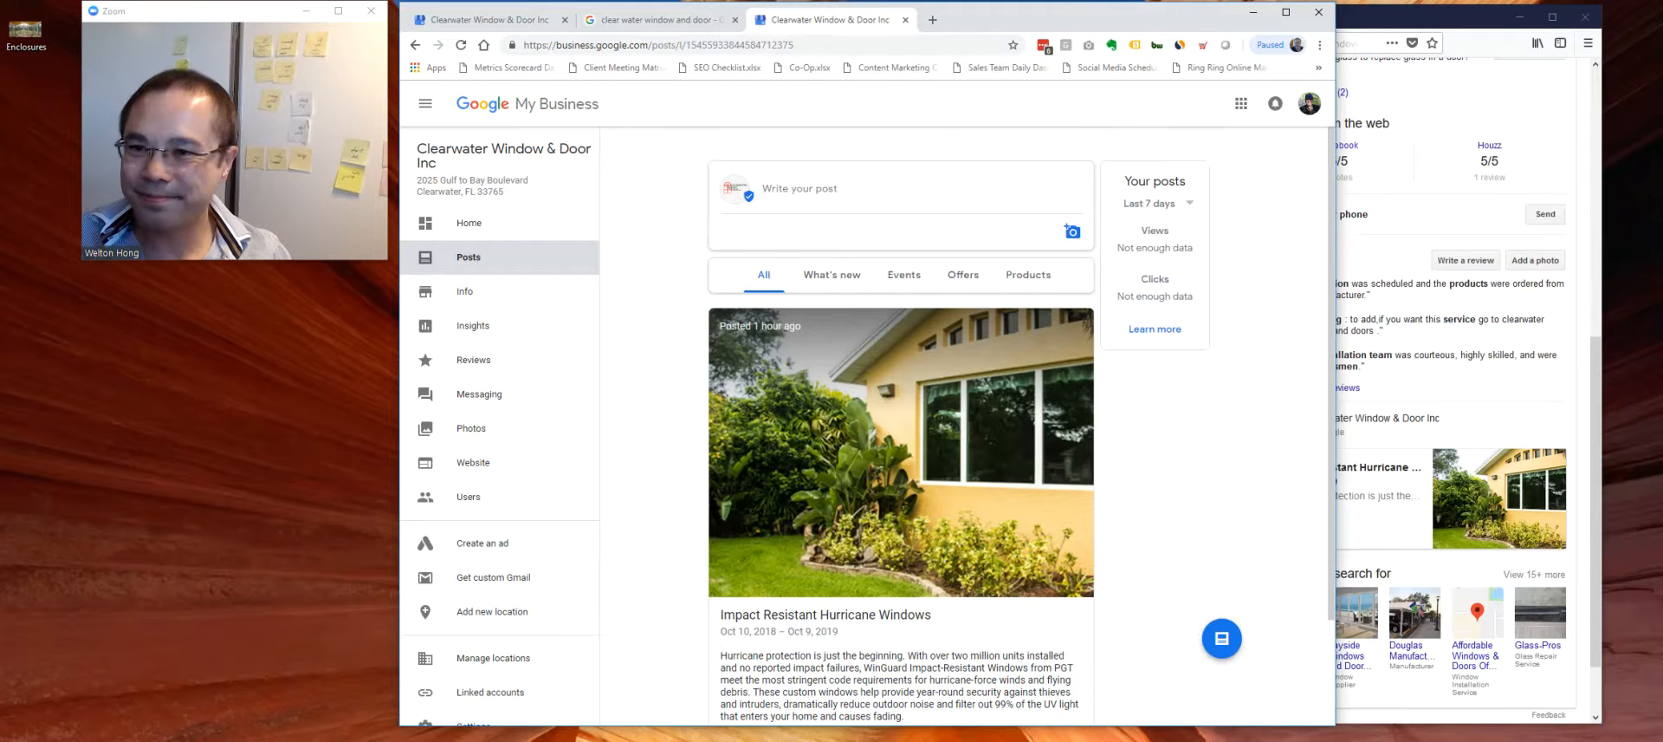
left_click(901, 187)
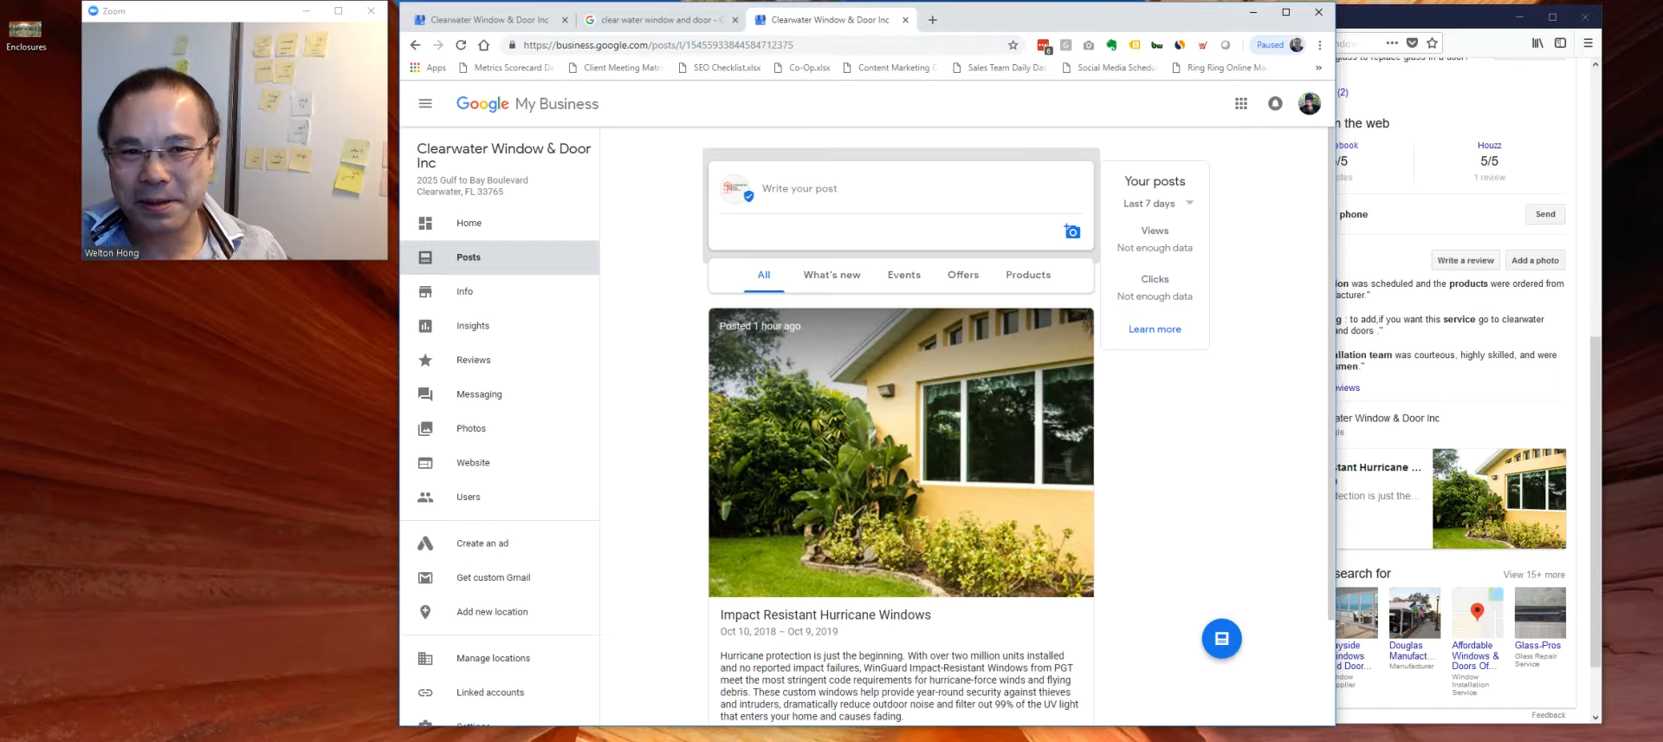
left_click(797, 187)
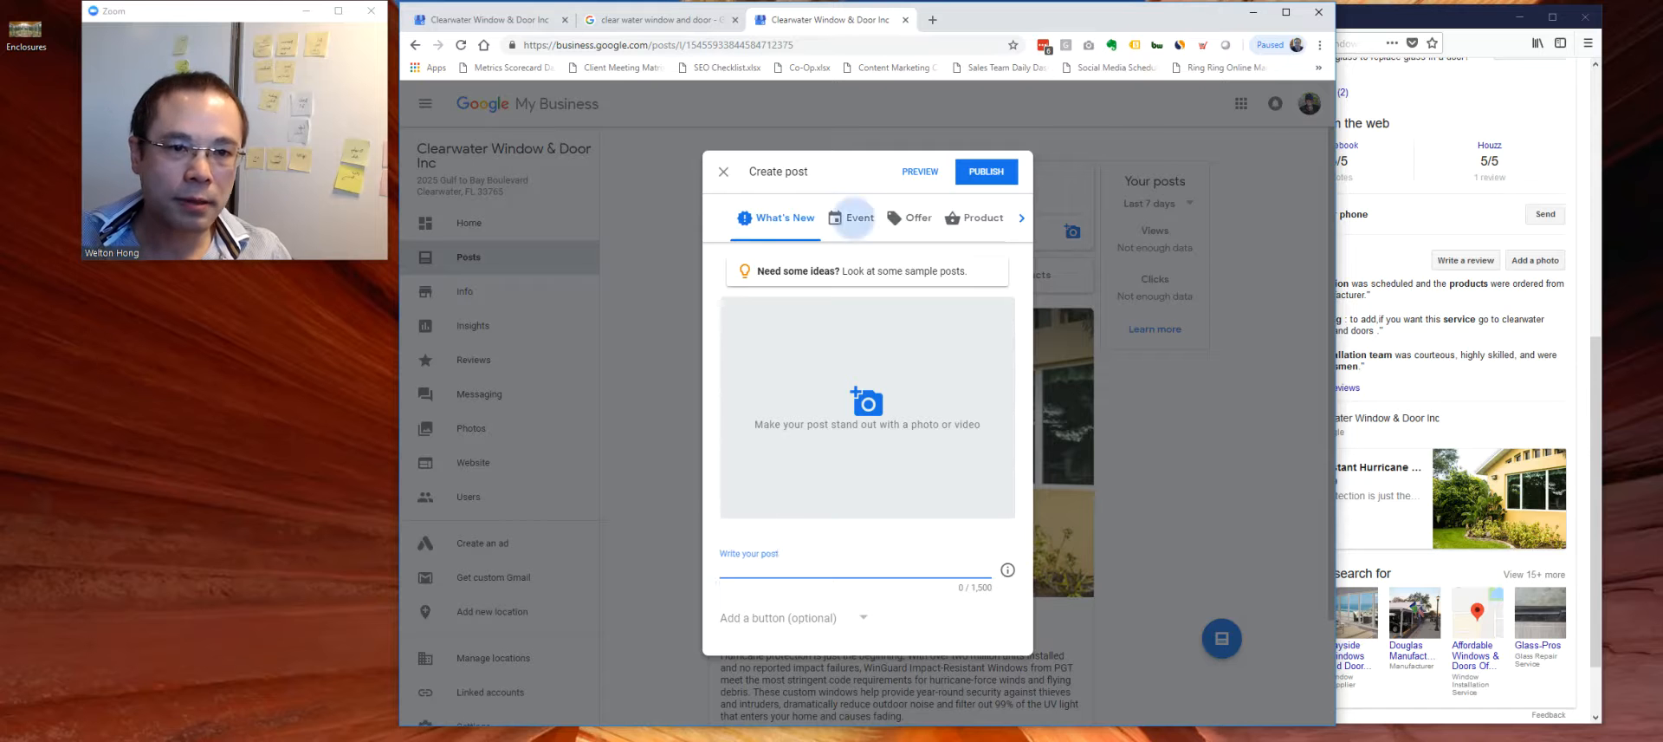
Step: Review the Offer and Product post fields, then return to a What's New post
left_click(917, 218)
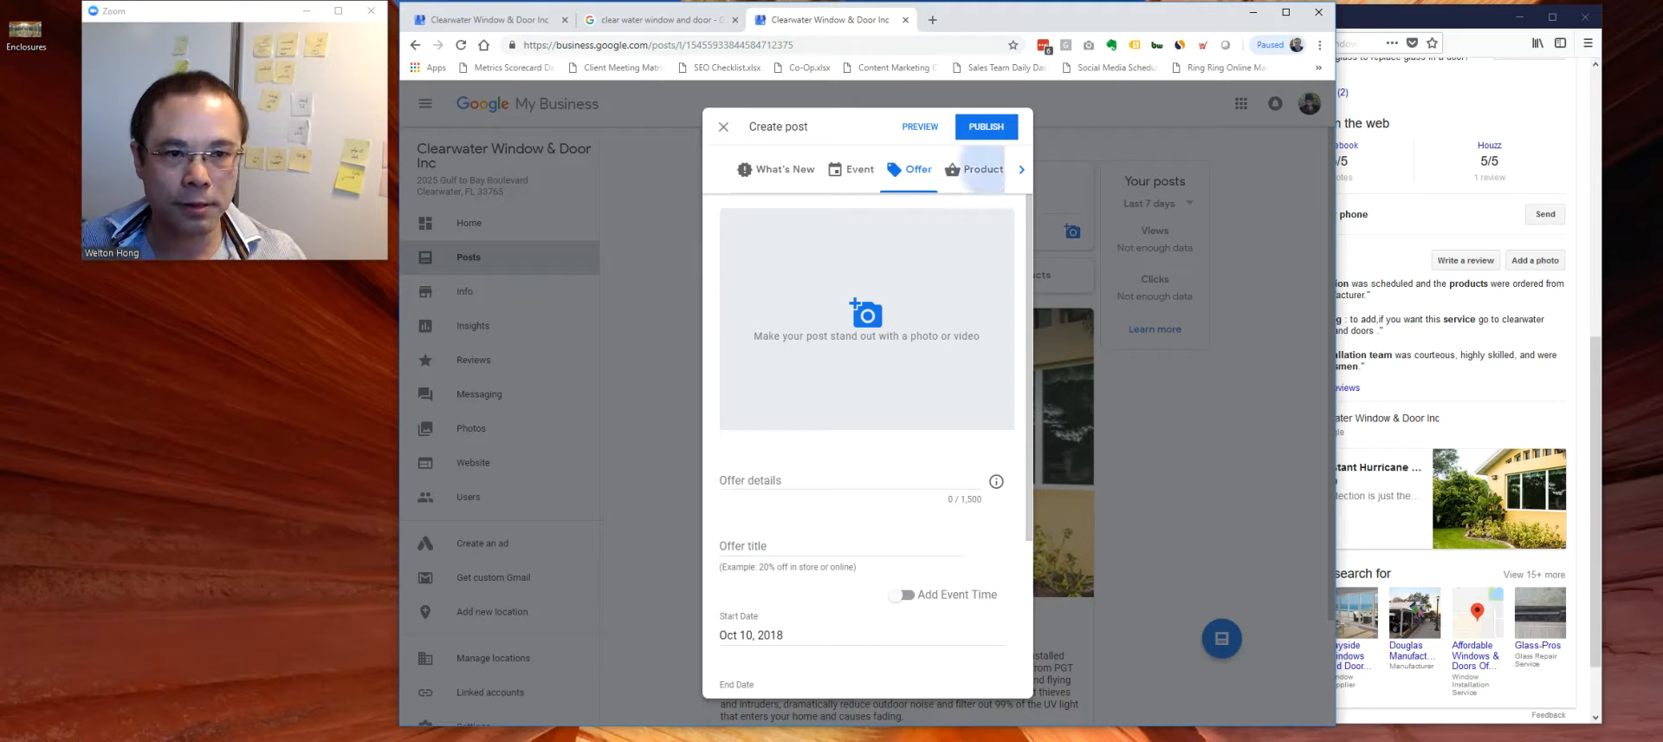
left_click(982, 168)
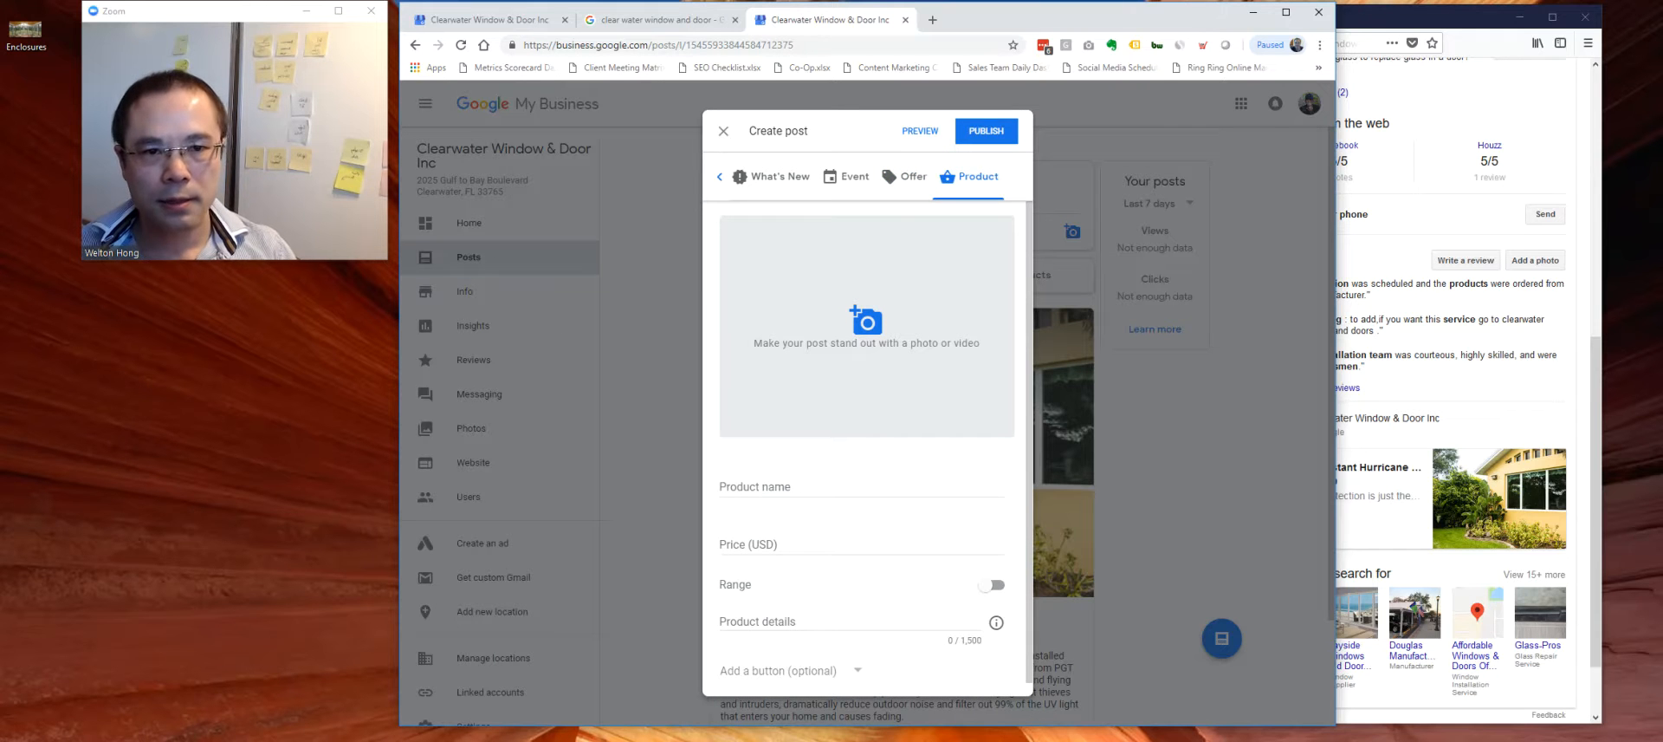
left_click(777, 177)
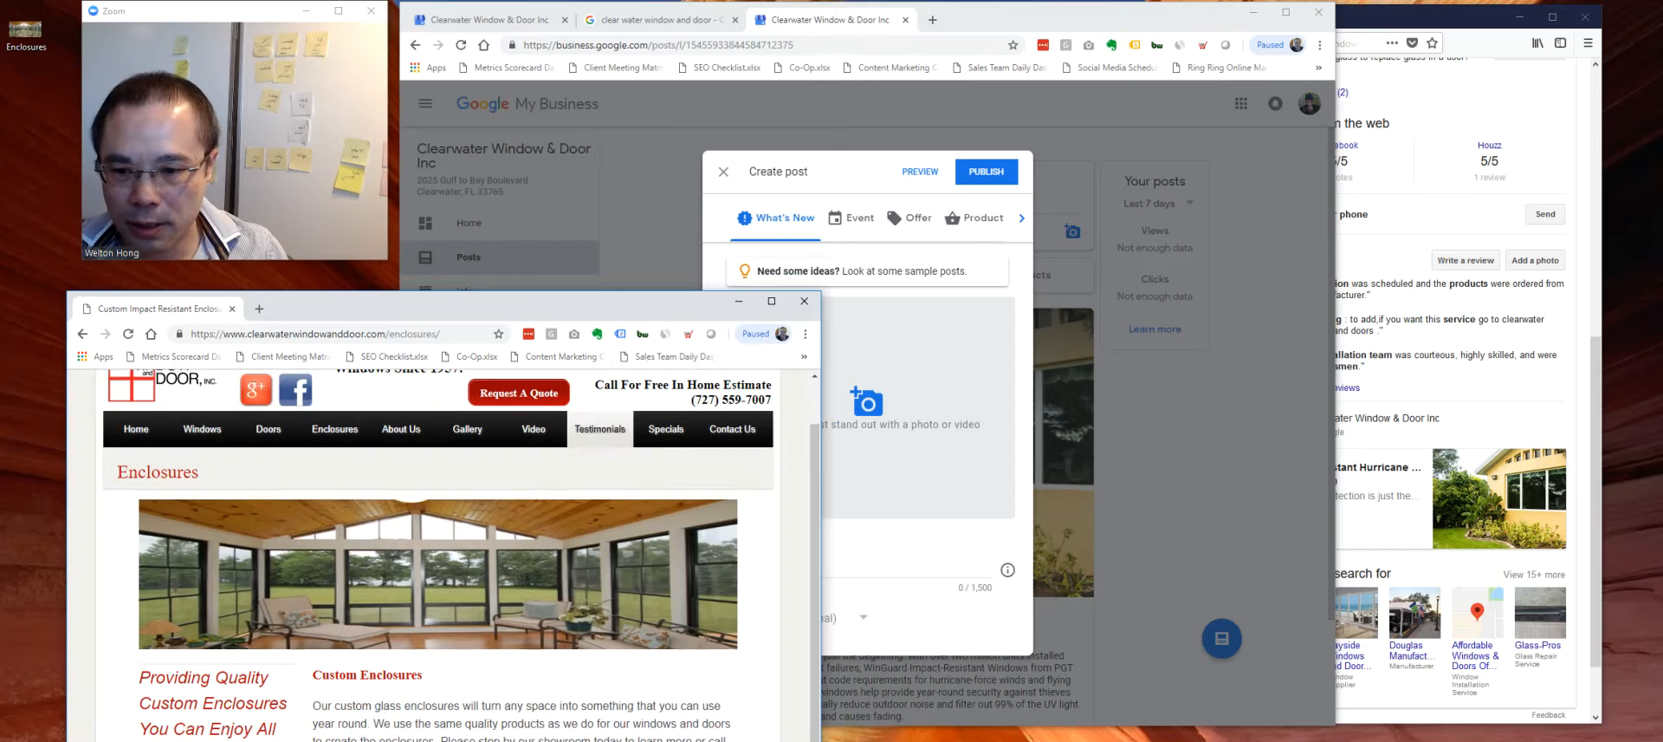
Step: Add the enclosure room photo and the custom enclosures description with phone number to the post
double_click(365, 674)
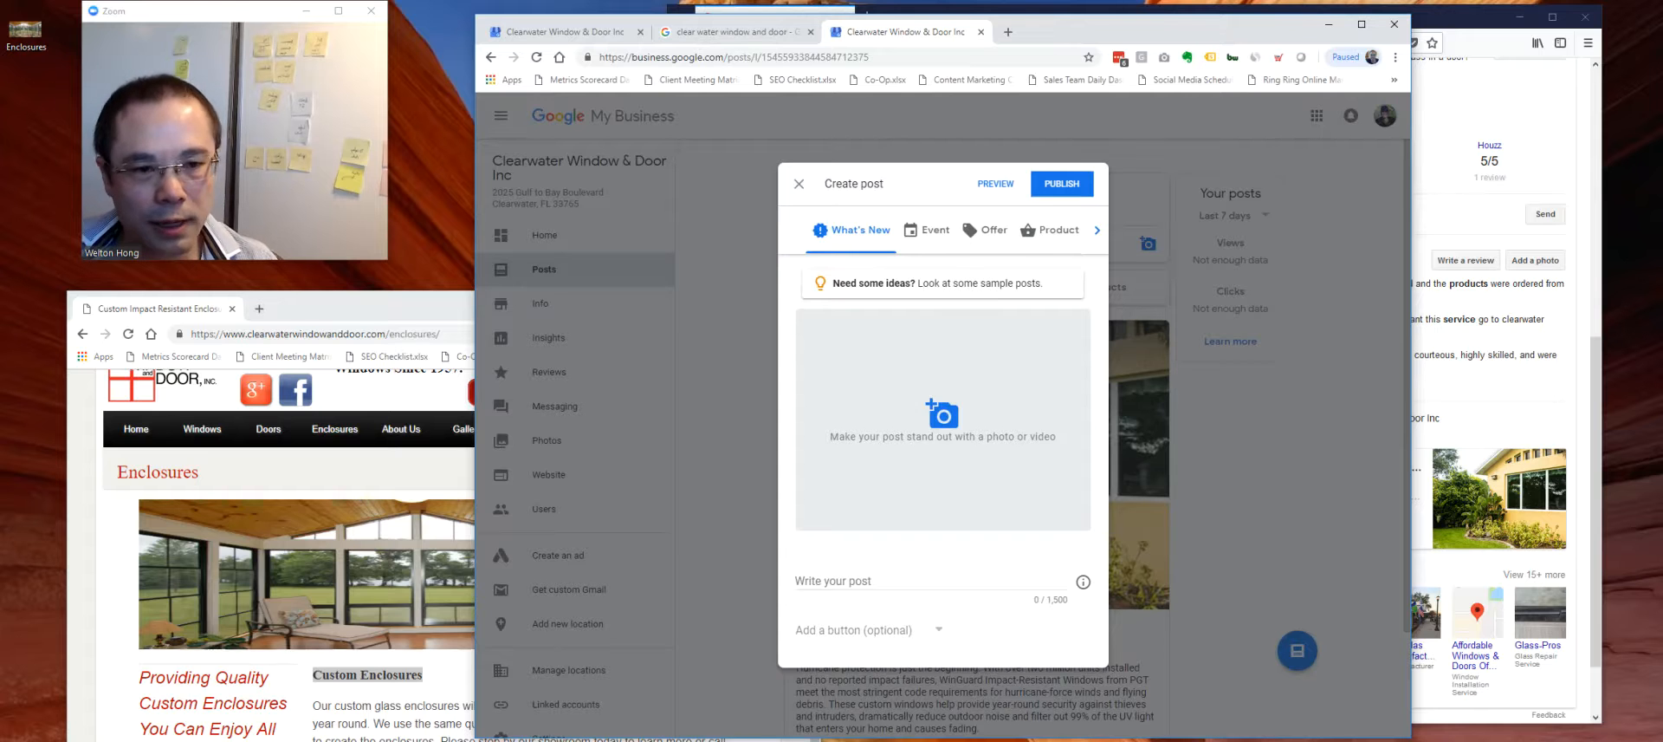
left_click(942, 414)
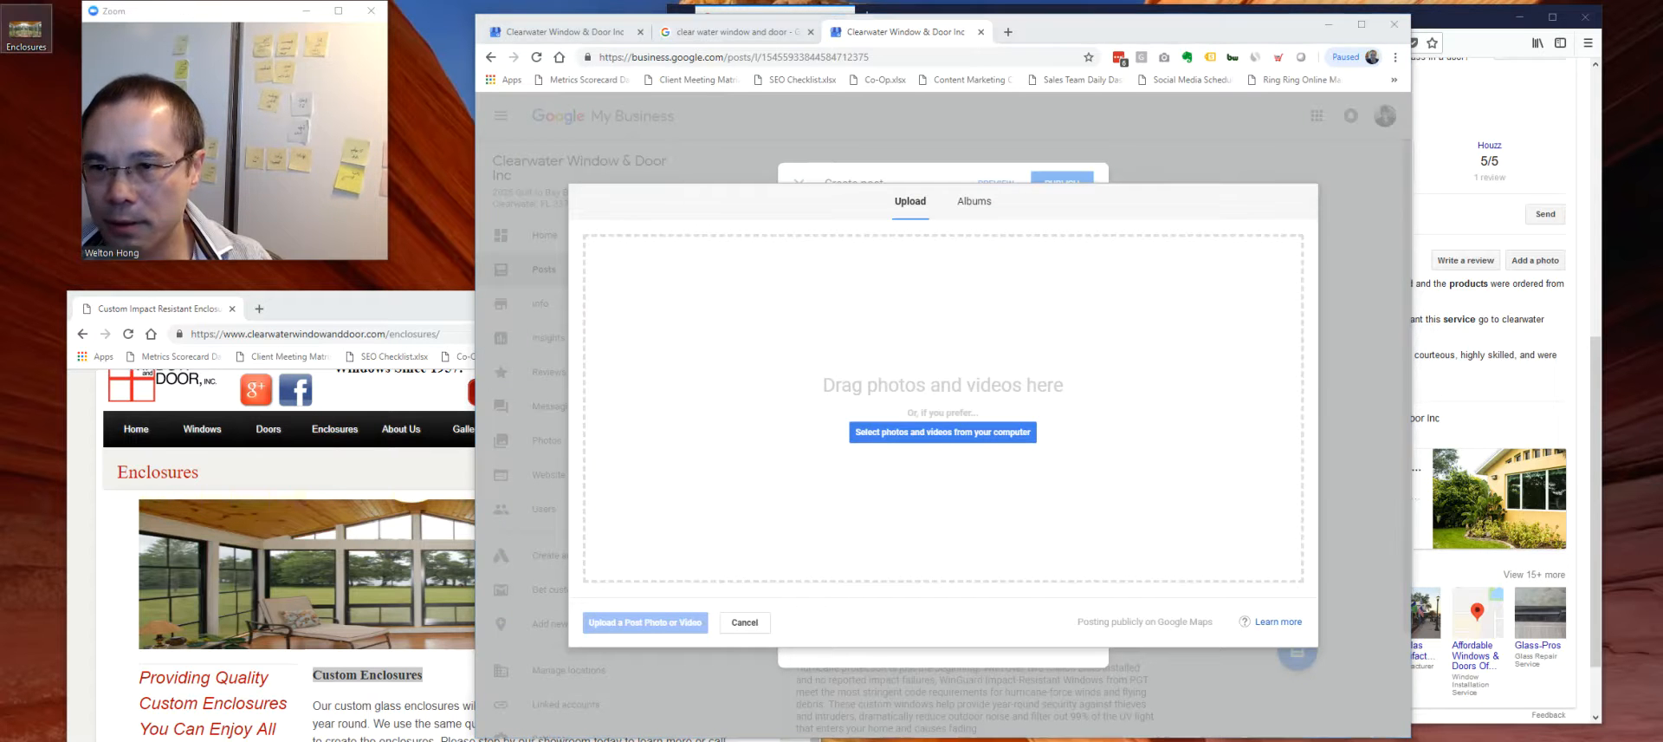
left_click(943, 432)
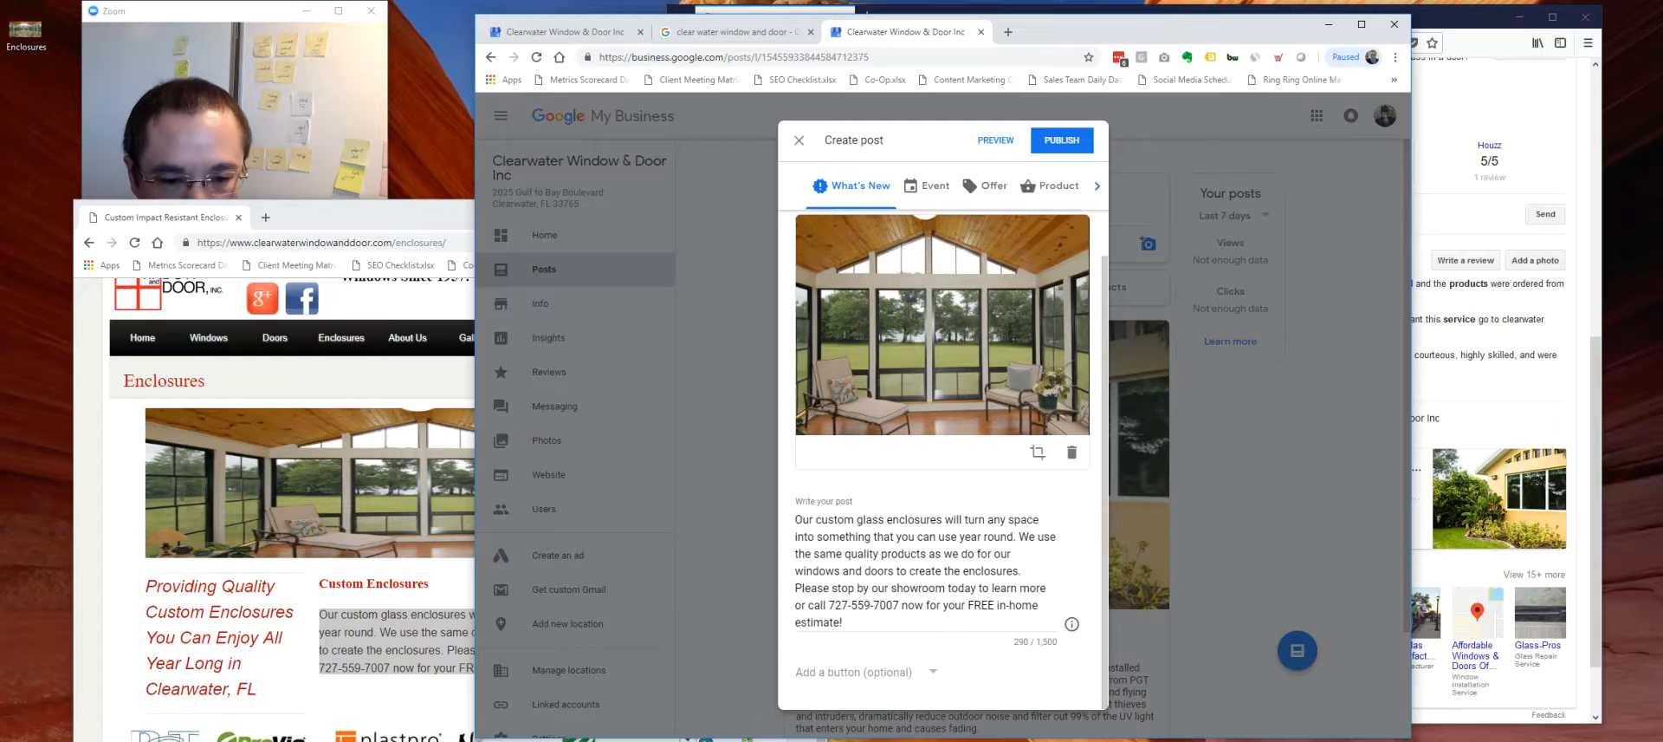
left_click(860, 670)
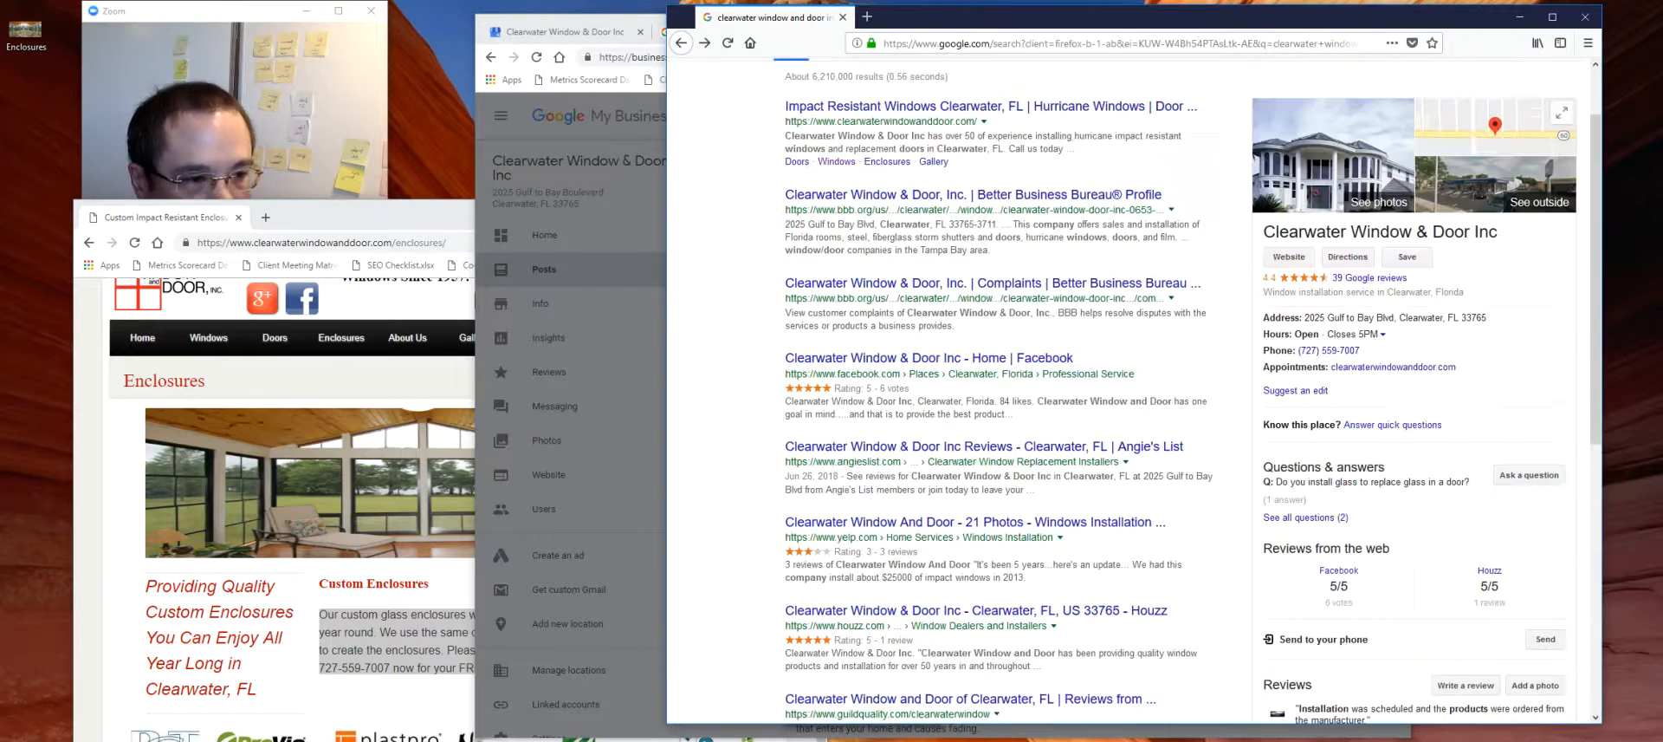
Step: Glance down the knowledge panel before returning to the post's button choices
scroll("down", 3)
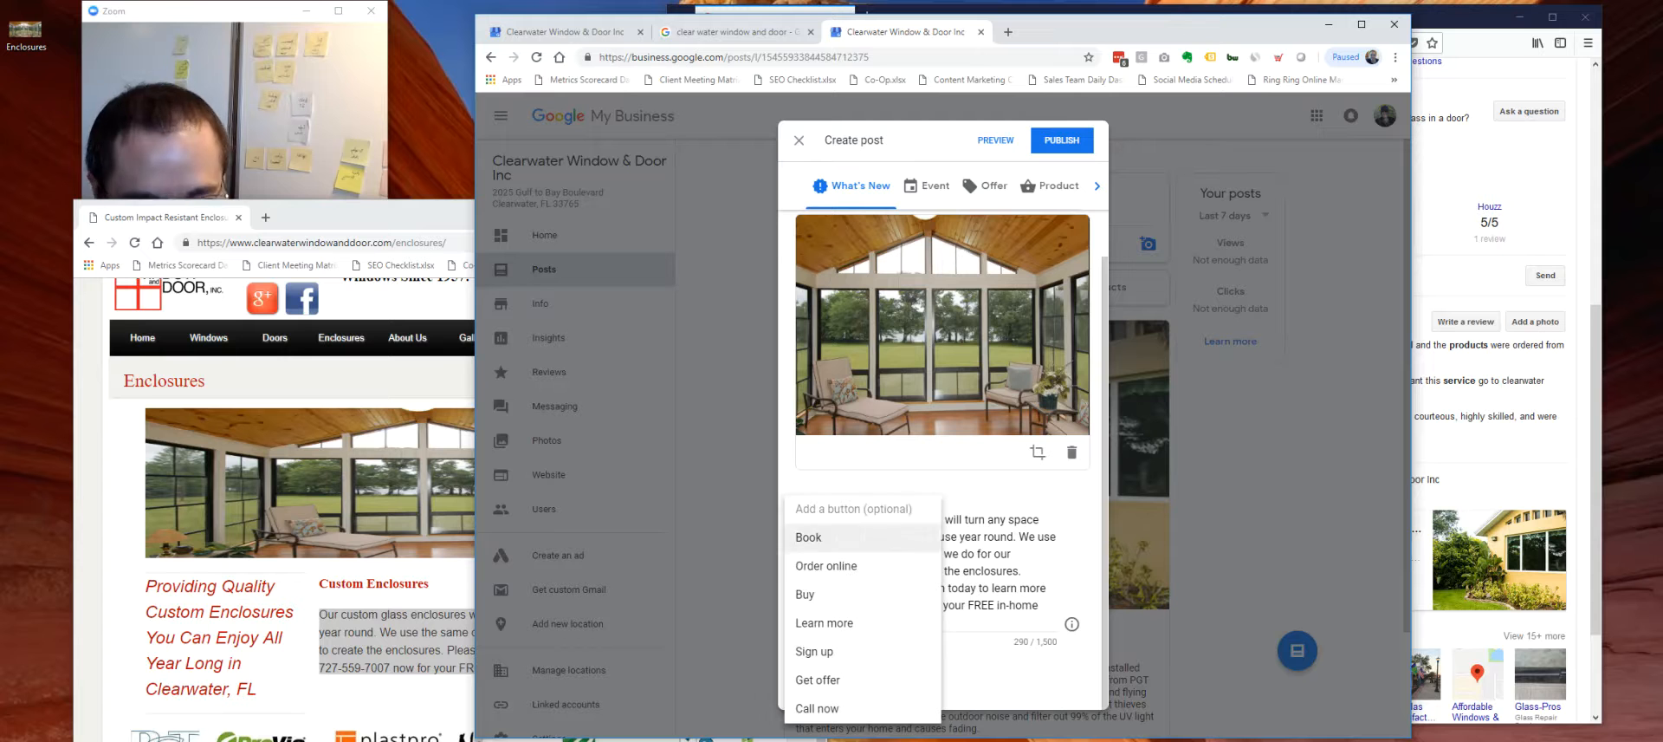
mouse_move(825, 622)
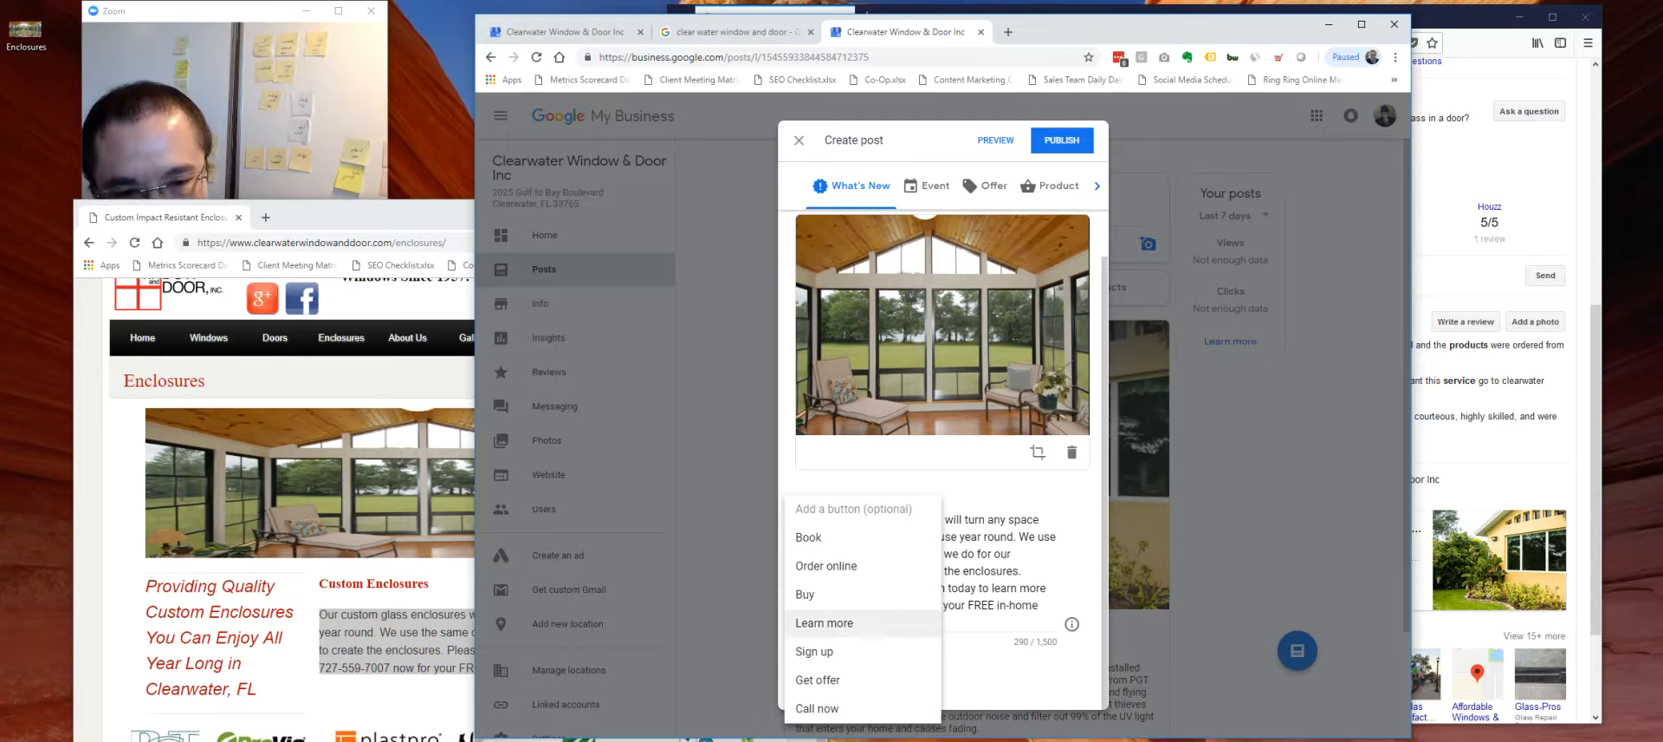
left_click(816, 707)
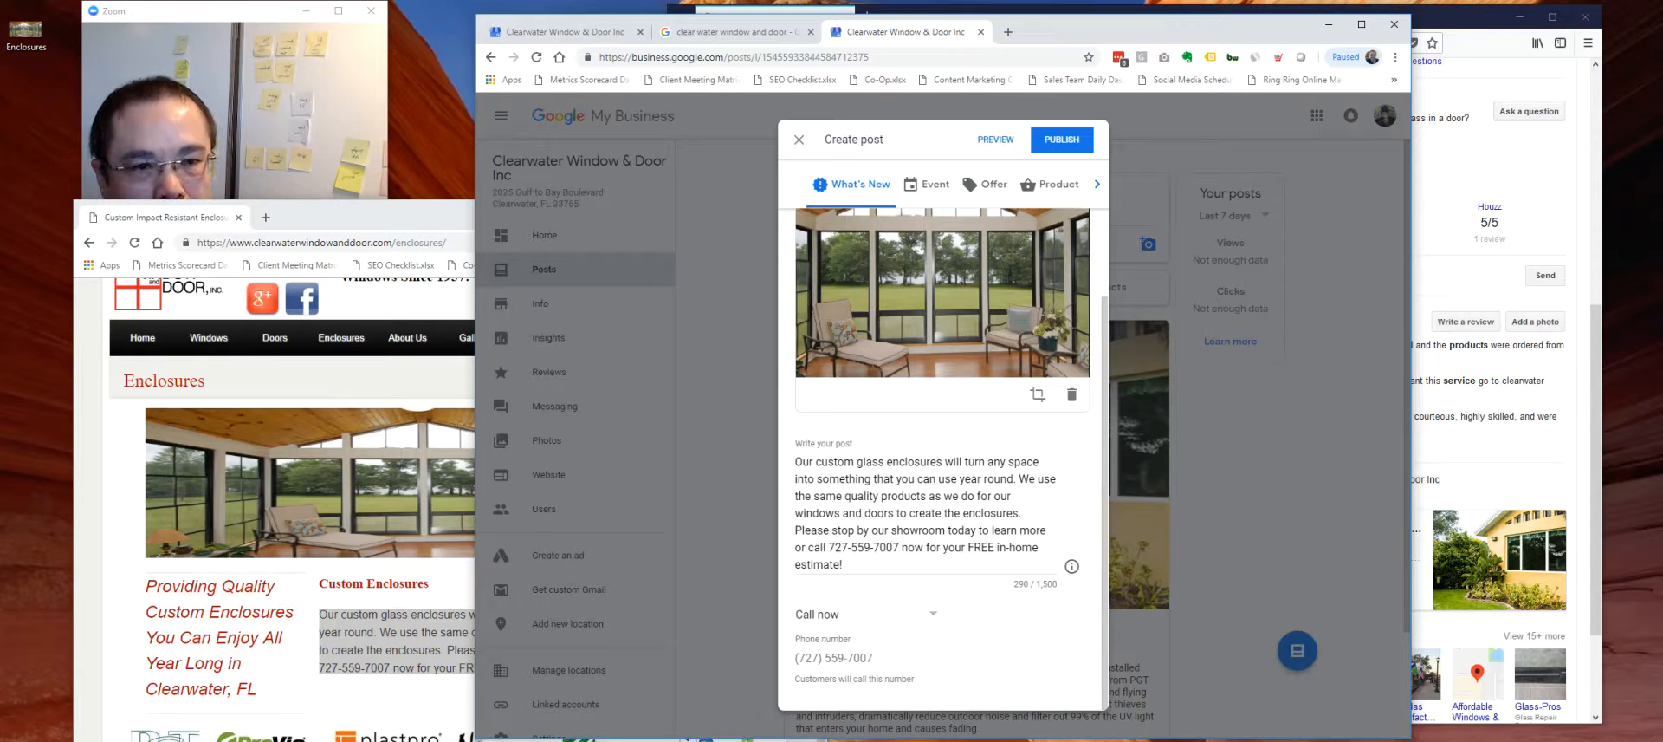
left_click(1061, 138)
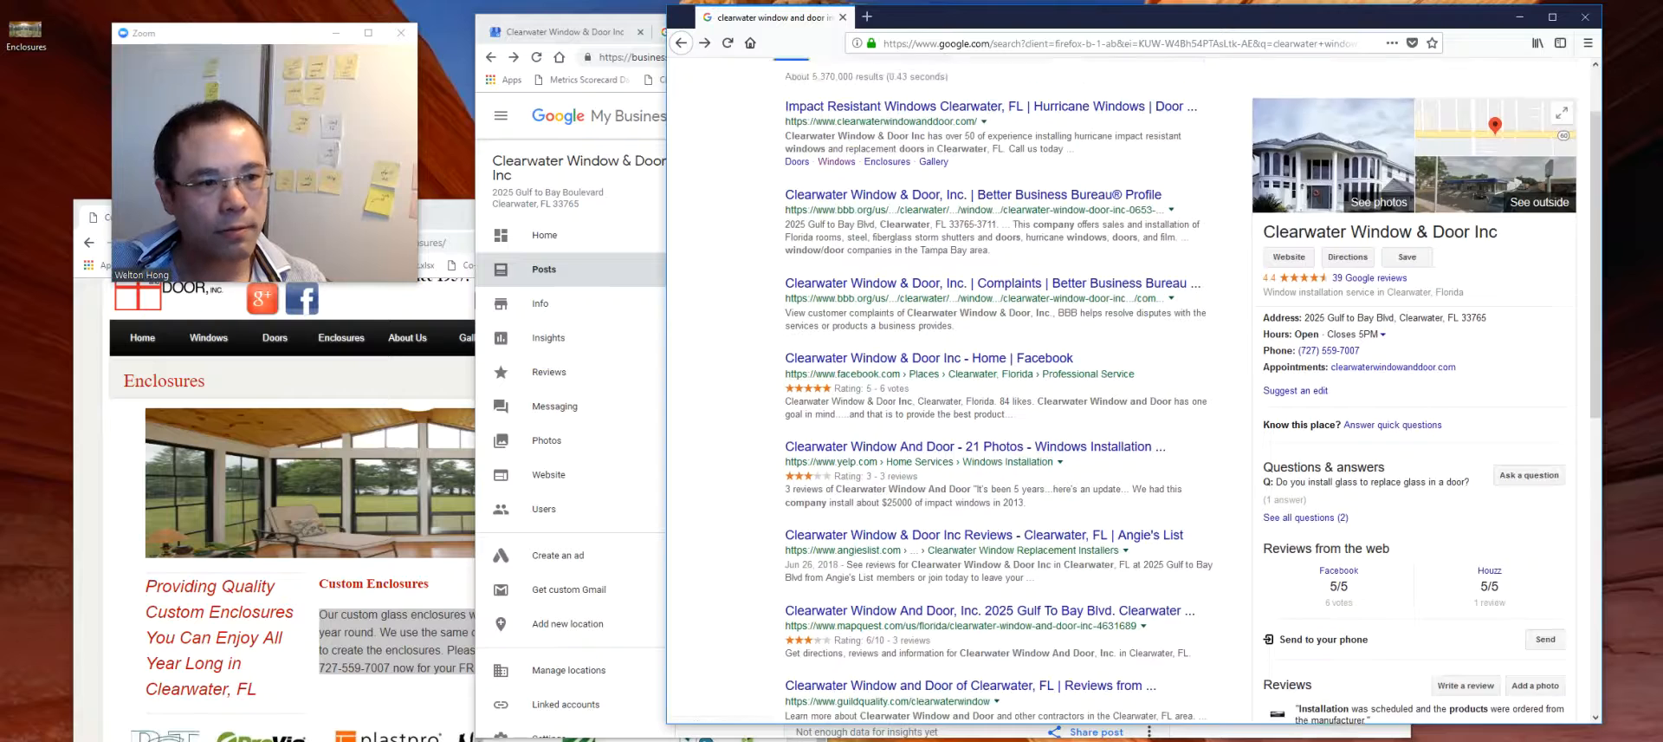
Step: Scroll the refreshed knowledge panel to the Posts card showing the new enclosures post with Call now
scroll("down", 3)
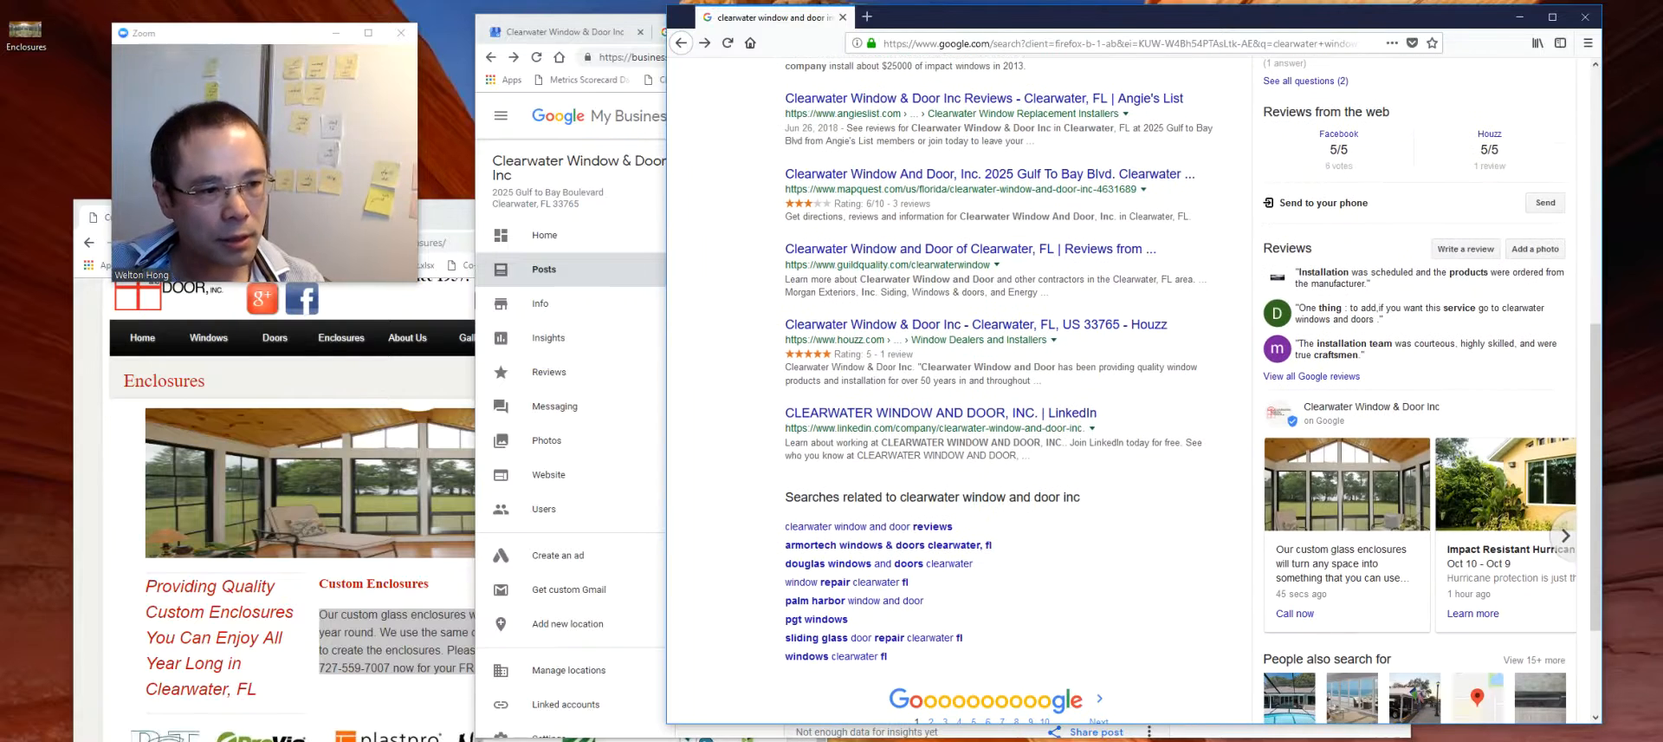
scroll("up", 3)
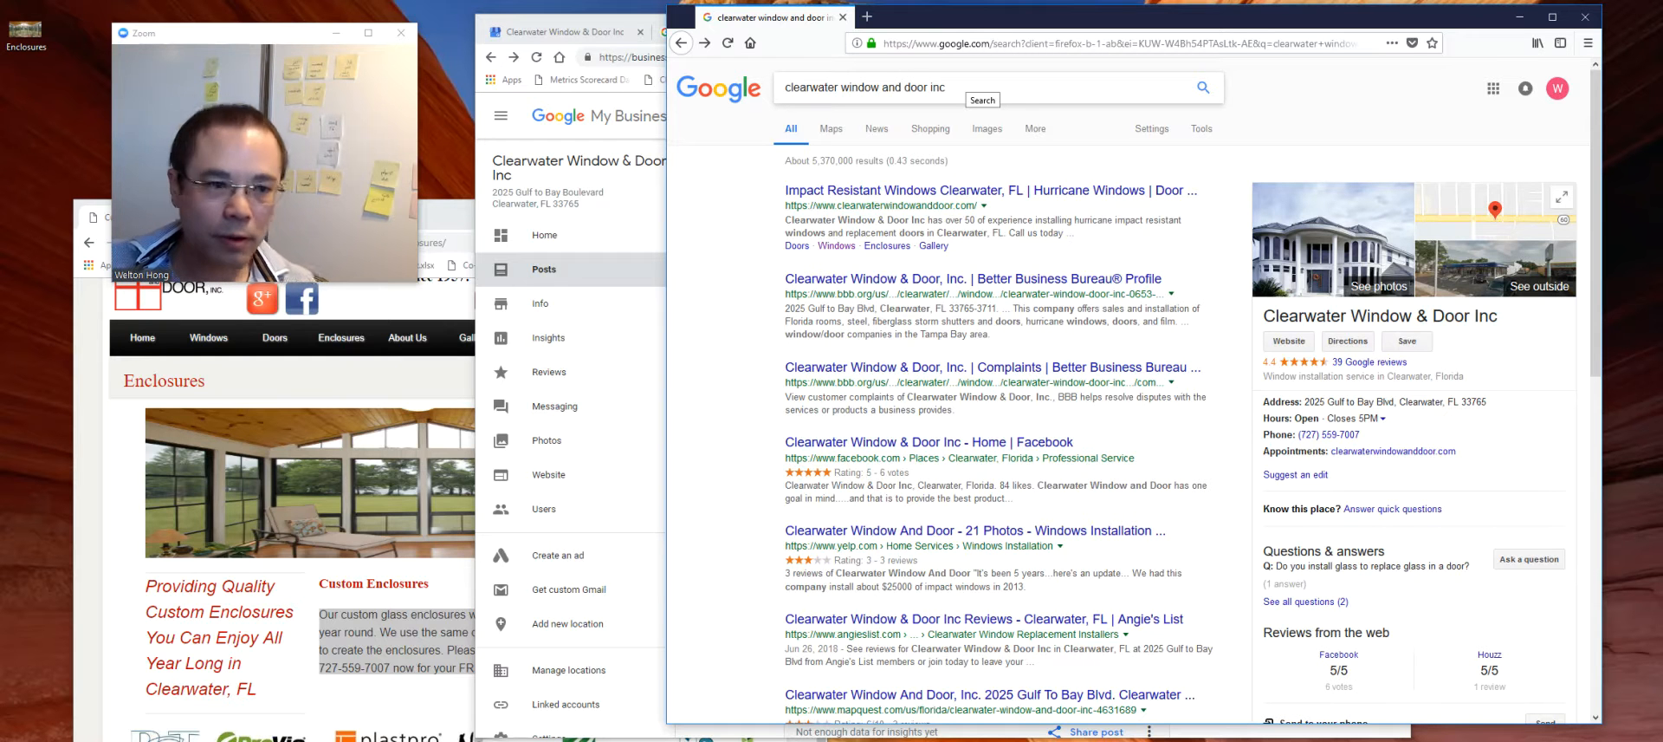
scroll("down", 3)
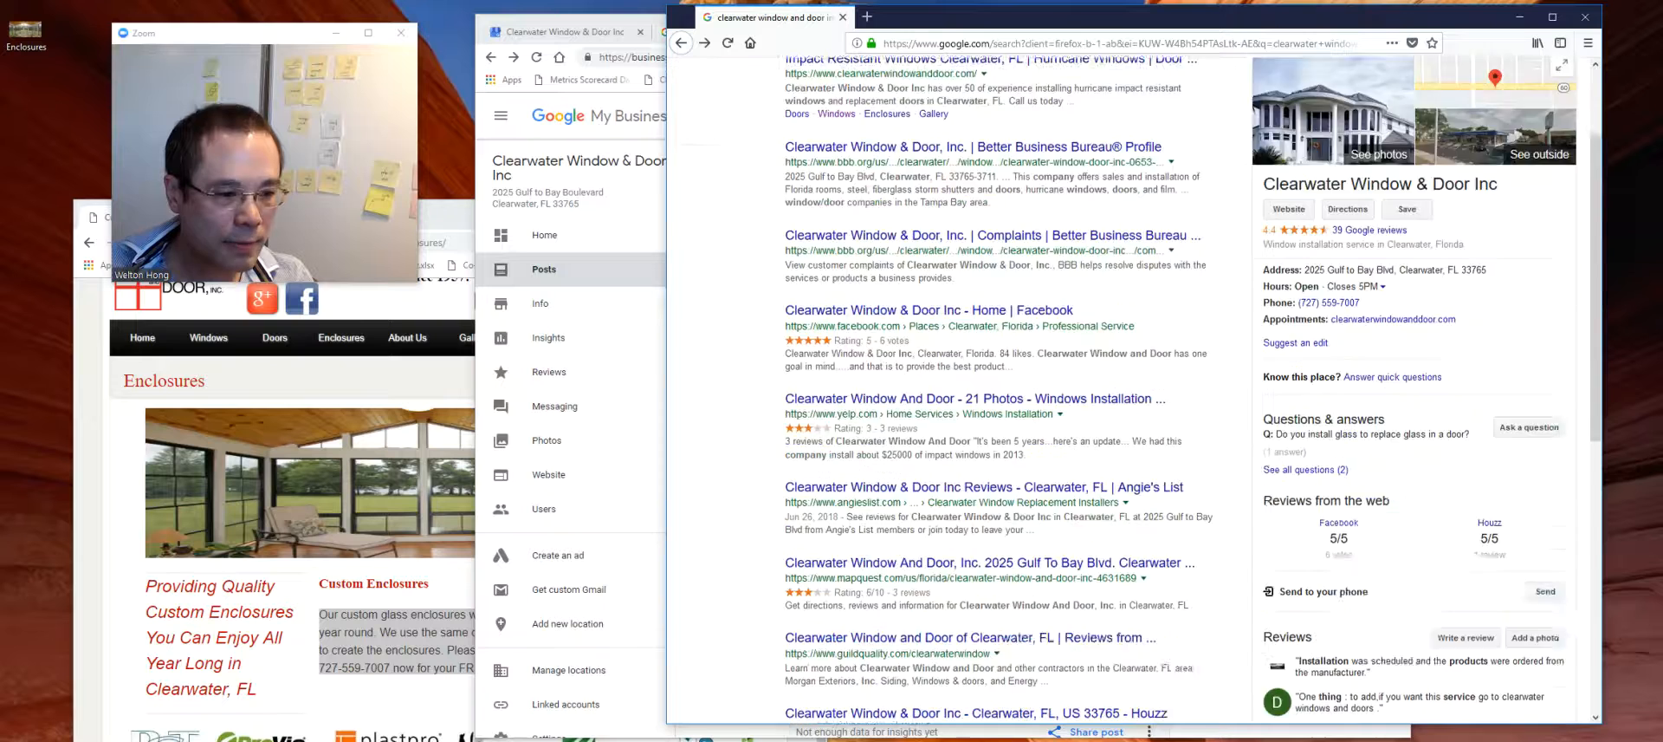
scroll("down", 3)
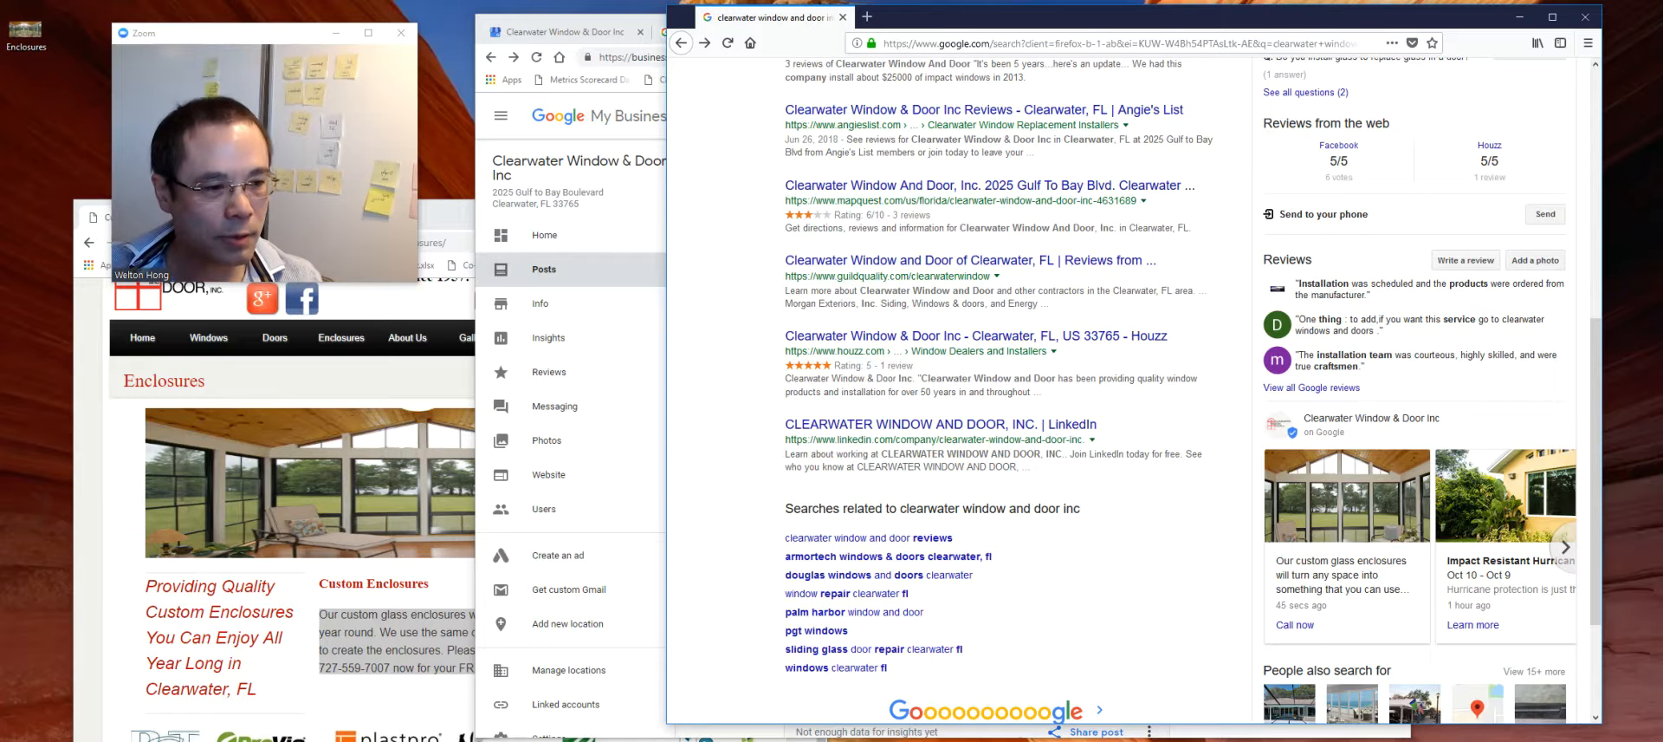
scroll("down", 3)
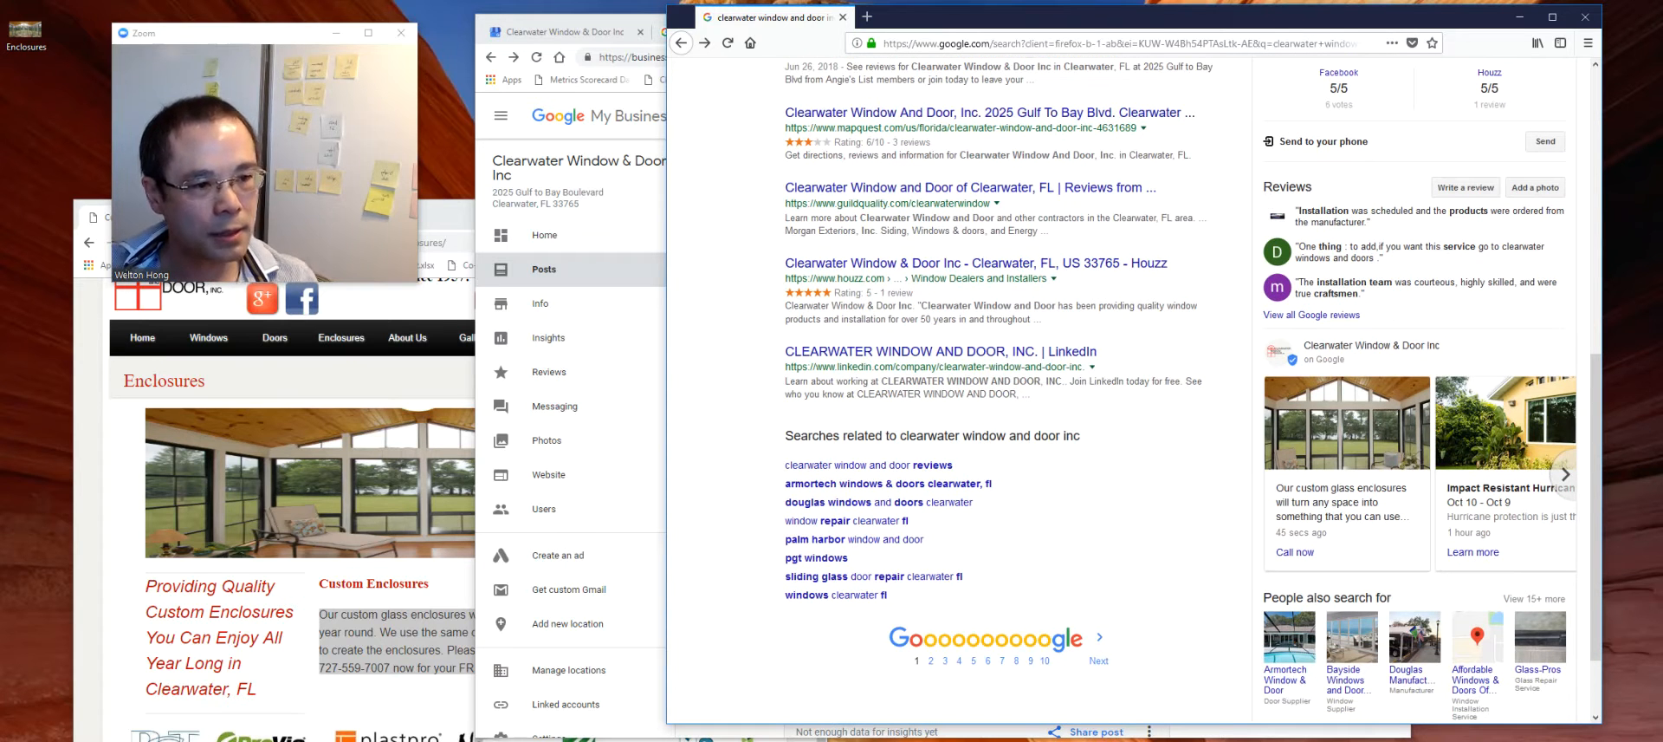